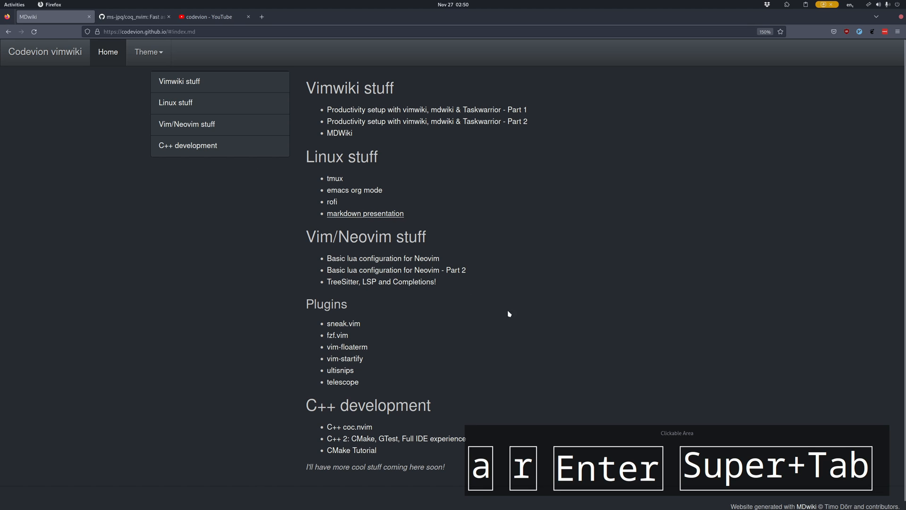
{"action": "mouse_move", "coordinate": [335, 268]}
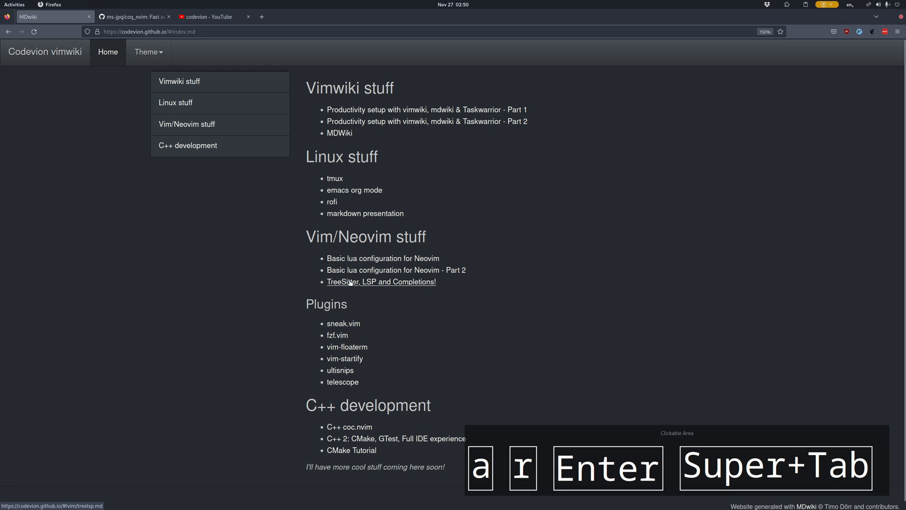
{"action": "mouse_move", "coordinate": [377, 284]}
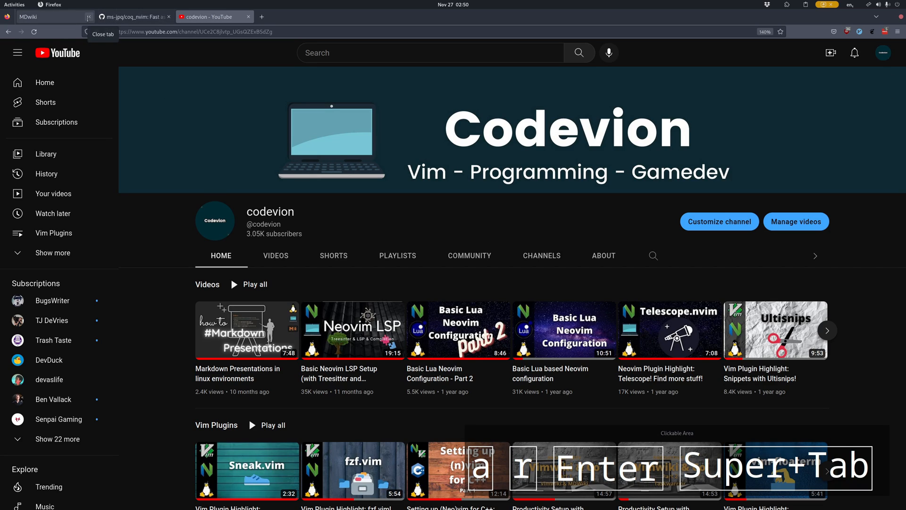
{"action": "mouse_move", "coordinate": [333, 289]}
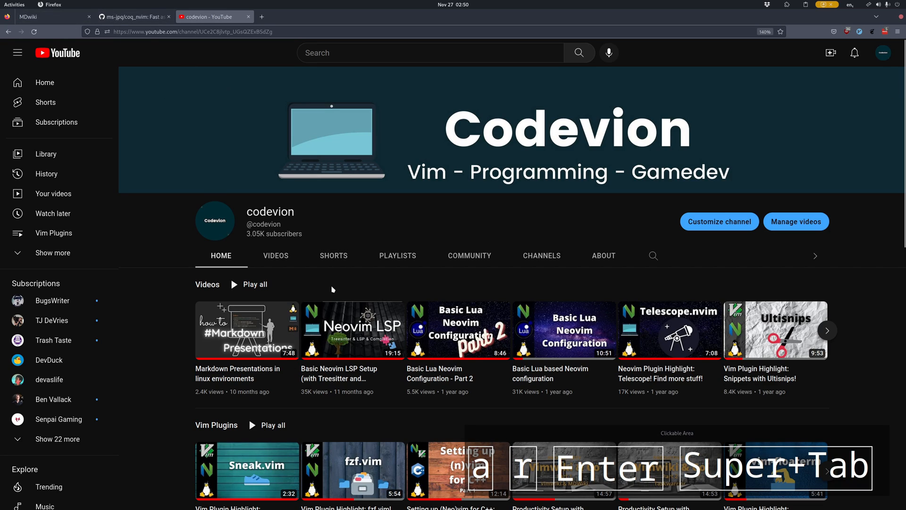
{"action": "mouse_move", "coordinate": [370, 289]}
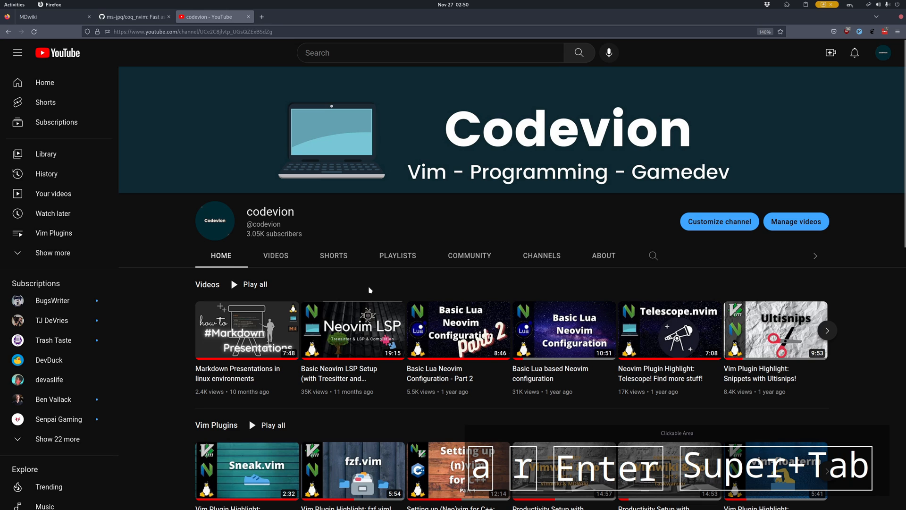
Step: Open a new CMakeLists.txt in Neovim from the shell with vi
{"action": "scroll", "scroll_direction": "down", "scroll_amount": 3}
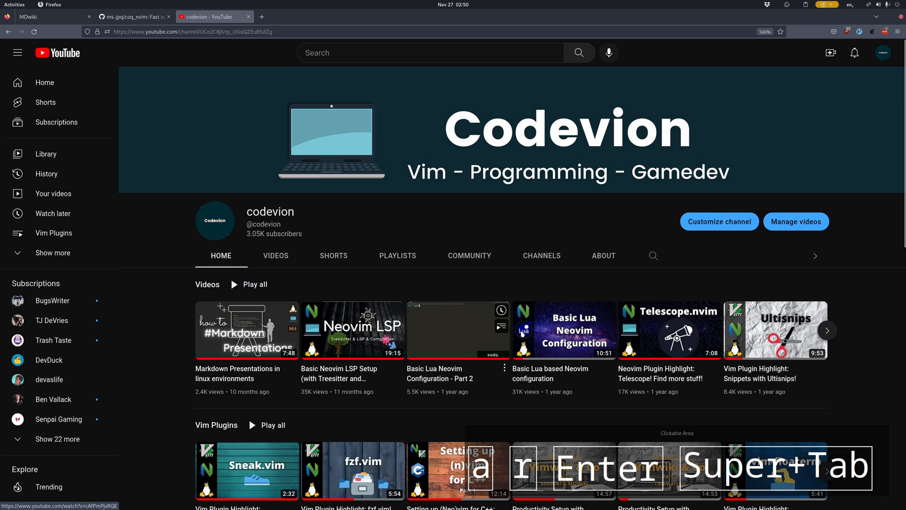
{"action": "mouse_move", "coordinate": [484, 288]}
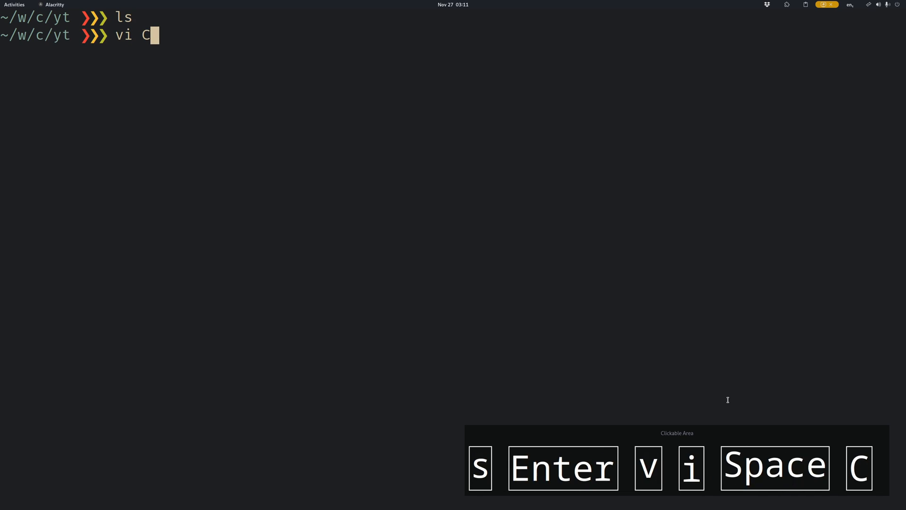
{"action": "type", "text": "Make"}
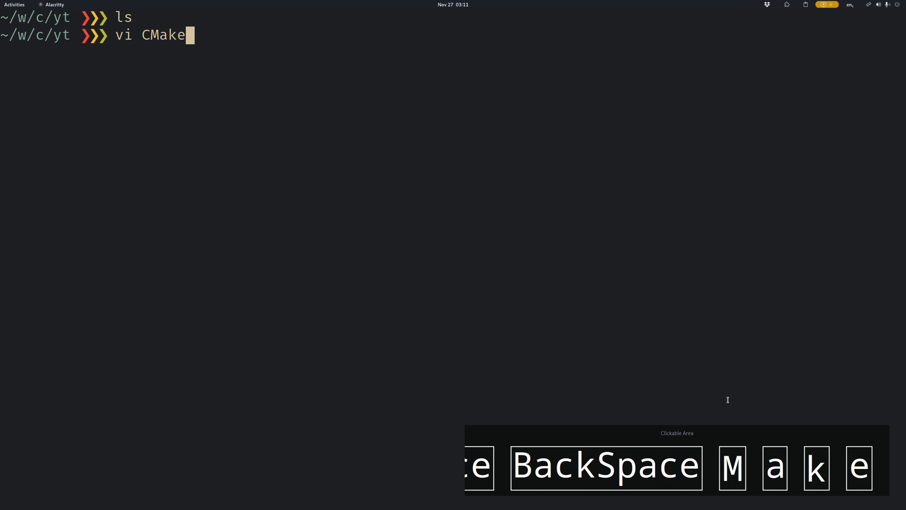
{"action": "type", "text": "Lists.tx"}
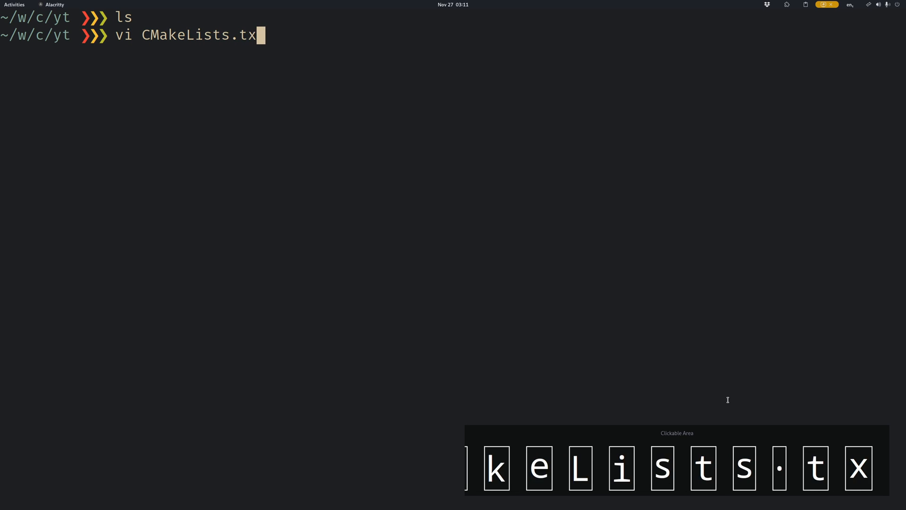
{"action": "key", "text": "Return"}
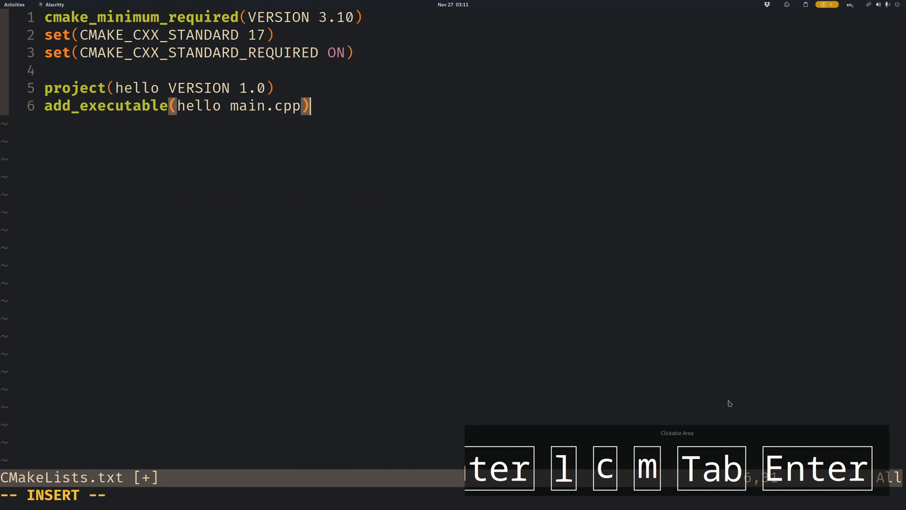
{"action": "mouse_move", "coordinate": [244, 126]}
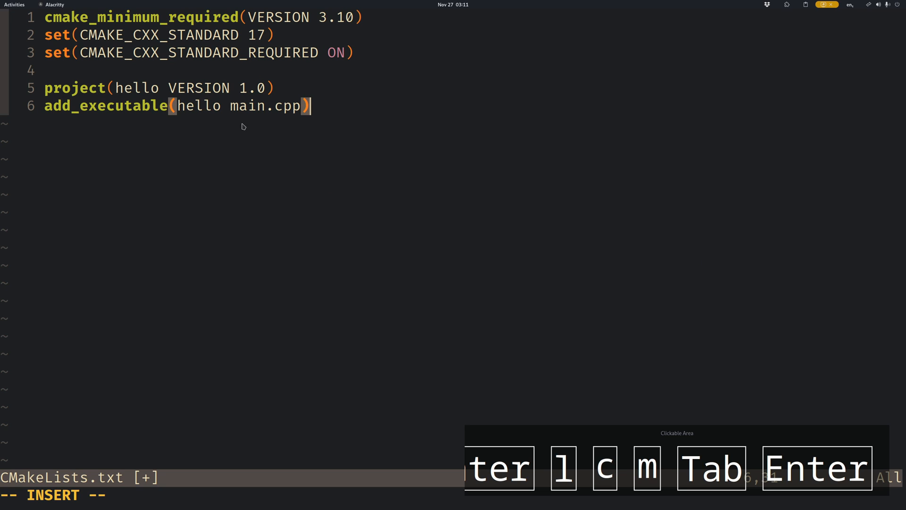
{"action": "mouse_move", "coordinate": [141, 79]}
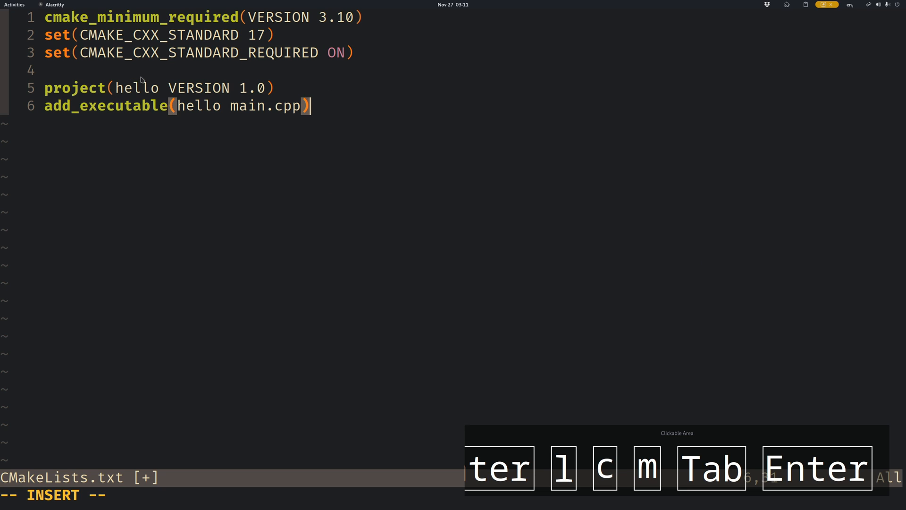
{"action": "mouse_move", "coordinate": [215, 179]}
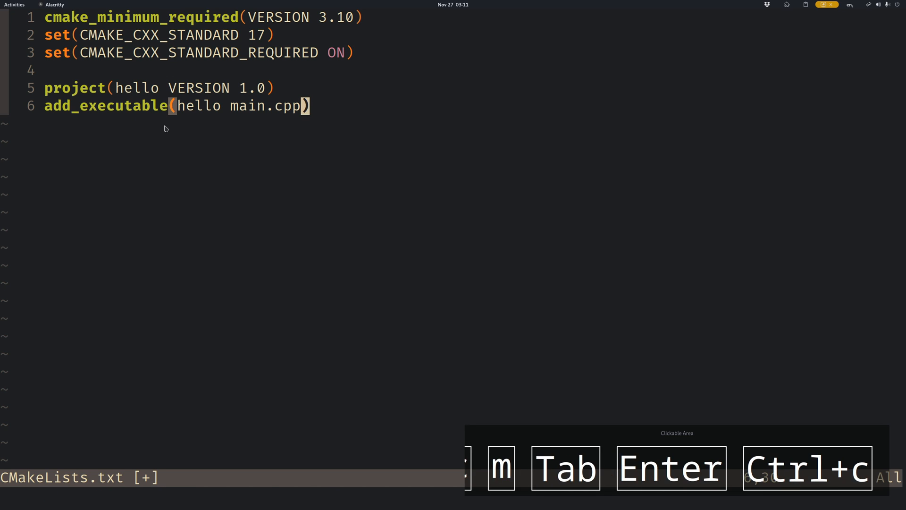
Step: Save CMakeLists.txt and create main.cpp through the NvimTree file panel
{"action": "key", "text": "ctrl+s"}
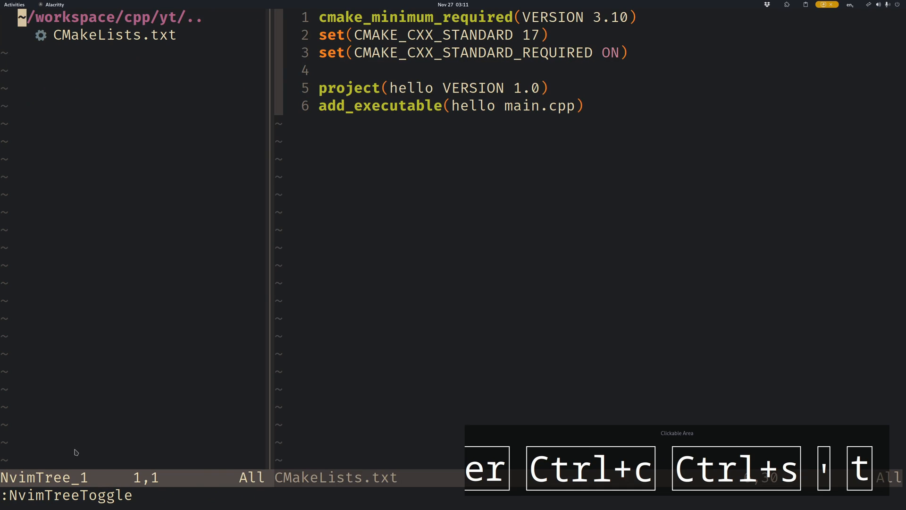
{"action": "mouse_move", "coordinate": [210, 210]}
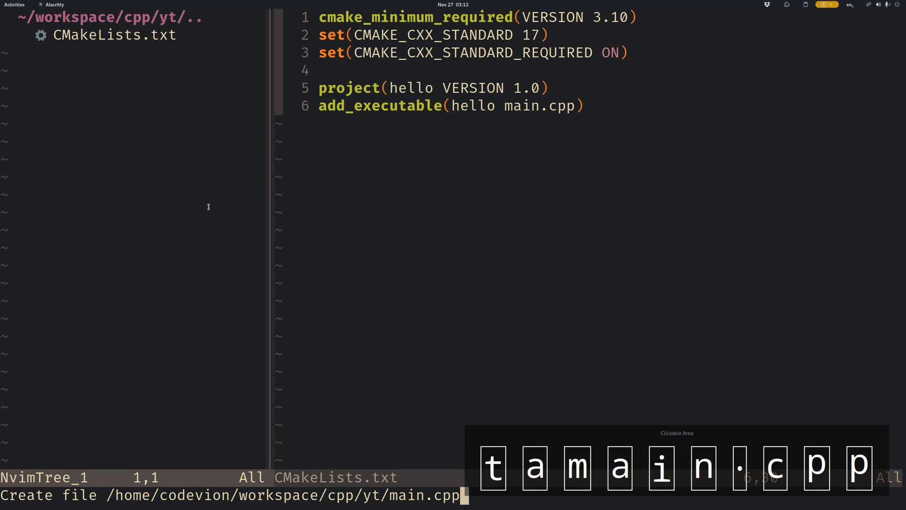
{"action": "key", "text": "Enter"}
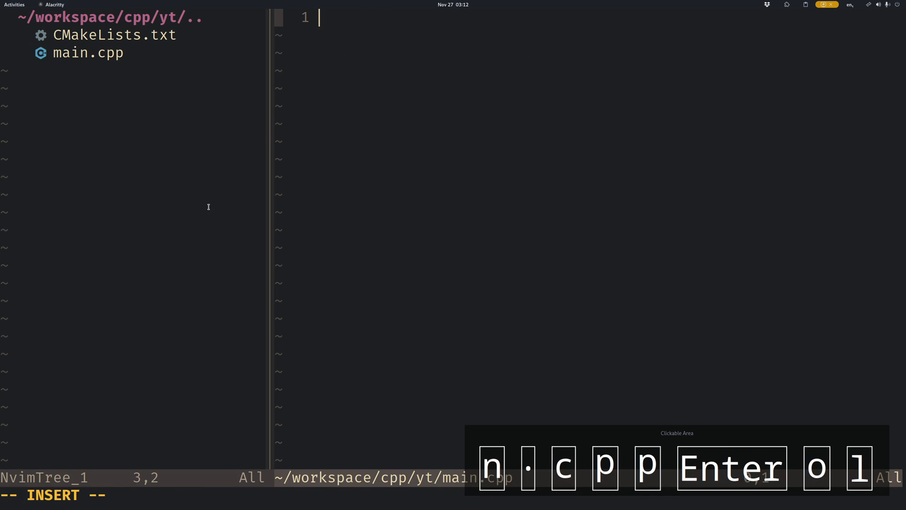
Step: Write a hello-world main with #include <iostream> and std::cout, then save it
{"action": "type", "text": "#include"}
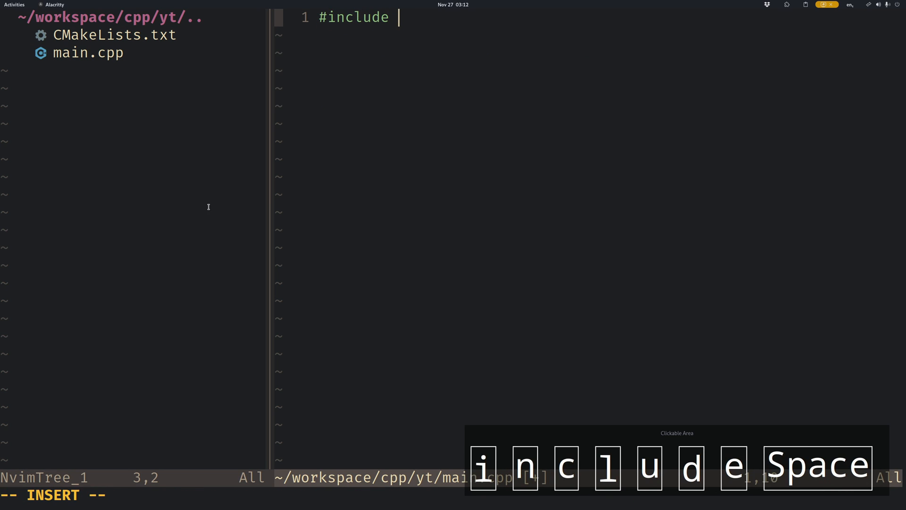
{"action": "type", "text": "<iostream>"}
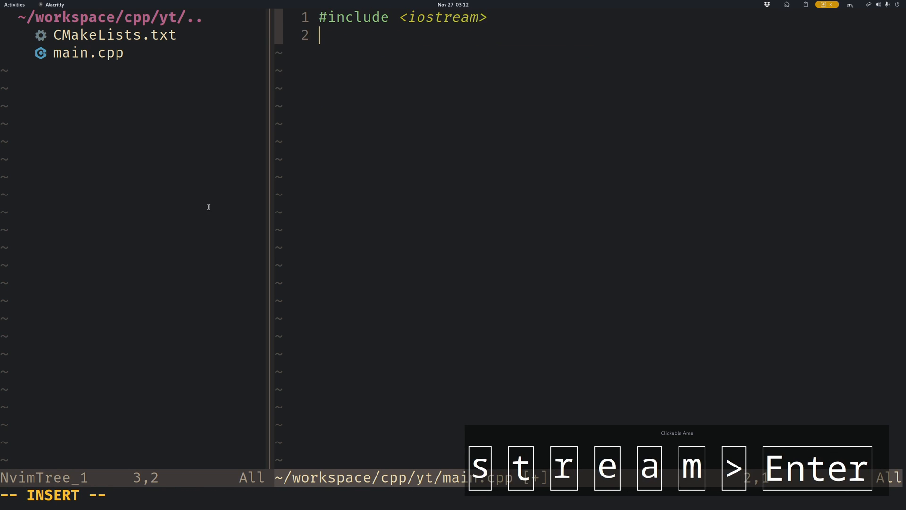
{"action": "type", "text": "int main() {"}
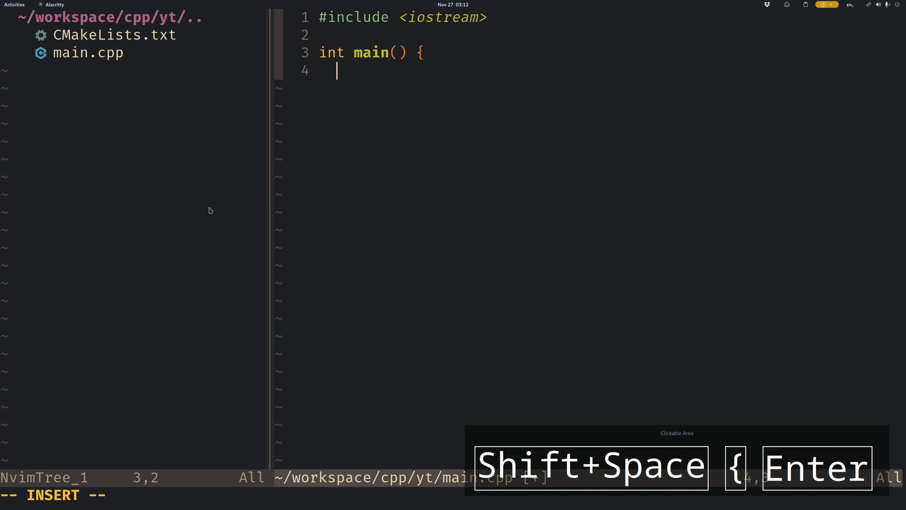
{"action": "type", "text": "std::cout << \"hello world!\";"}
{"action": "type", "text": "return 0;"}
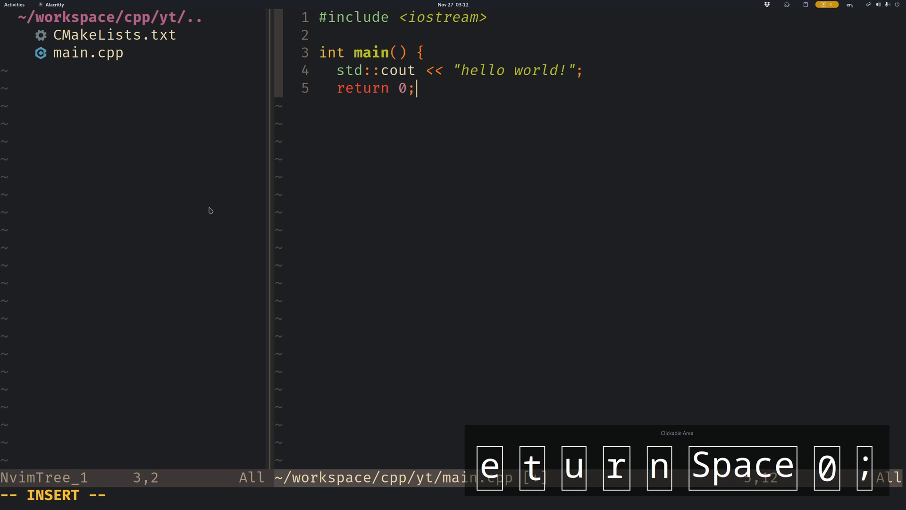
{"action": "key", "text": "ctrl+s"}
{"action": "type", "text": "./"}
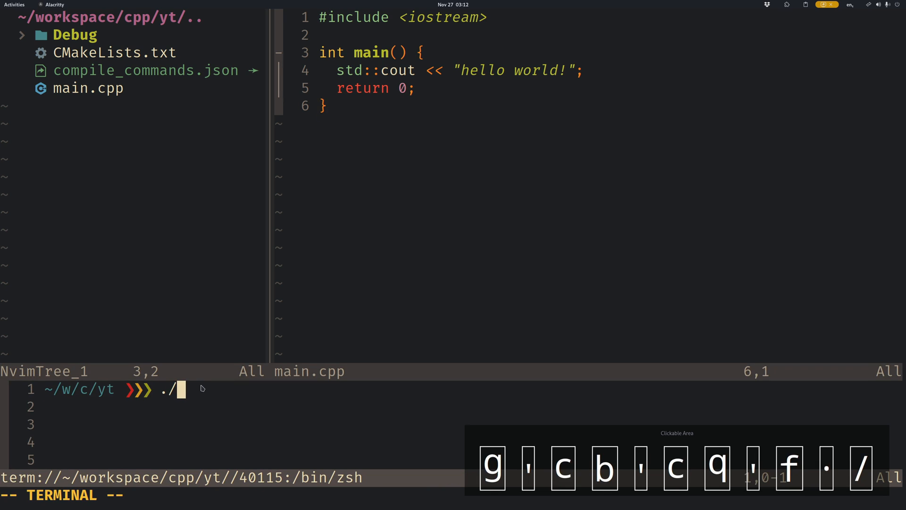
Step: Run the built hello executable in the floating terminal
{"action": "key", "text": "Enter"}
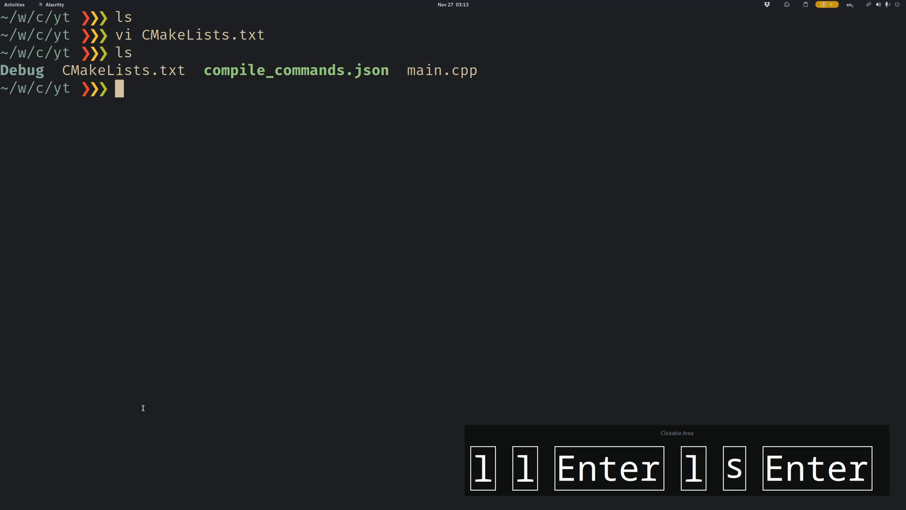
{"action": "mouse_move", "coordinate": [312, 54]}
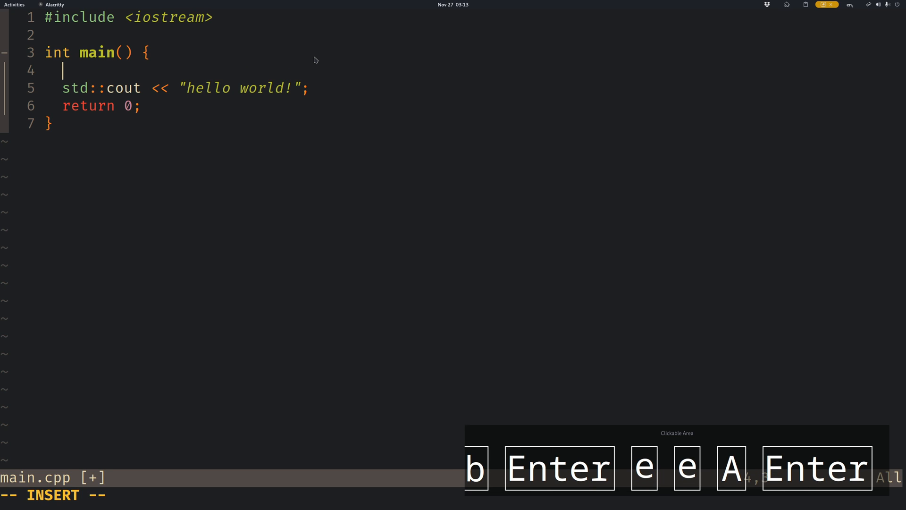
Step: Define int blah() returning 4 above main and call blah() inside main
{"action": "type", "text": "arst"}
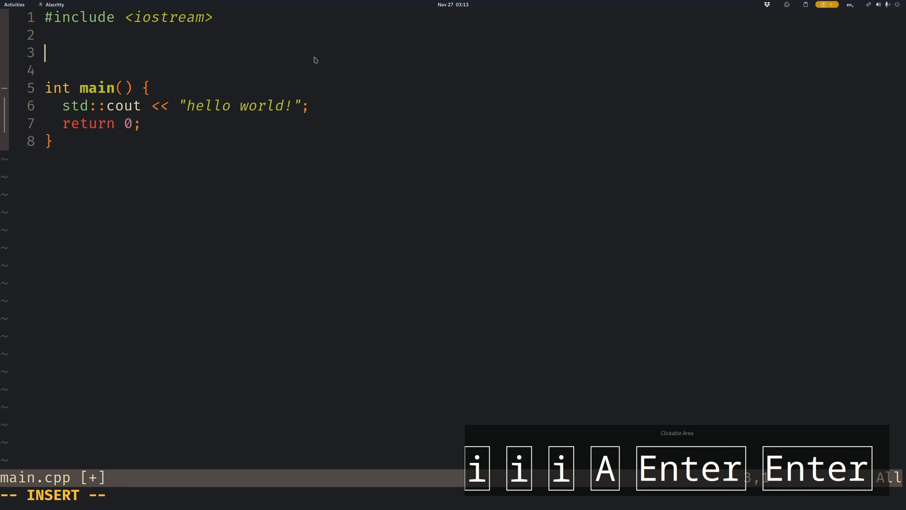
{"action": "type", "text": "int blah() {"}
{"action": "type", "text": "return 4;"}
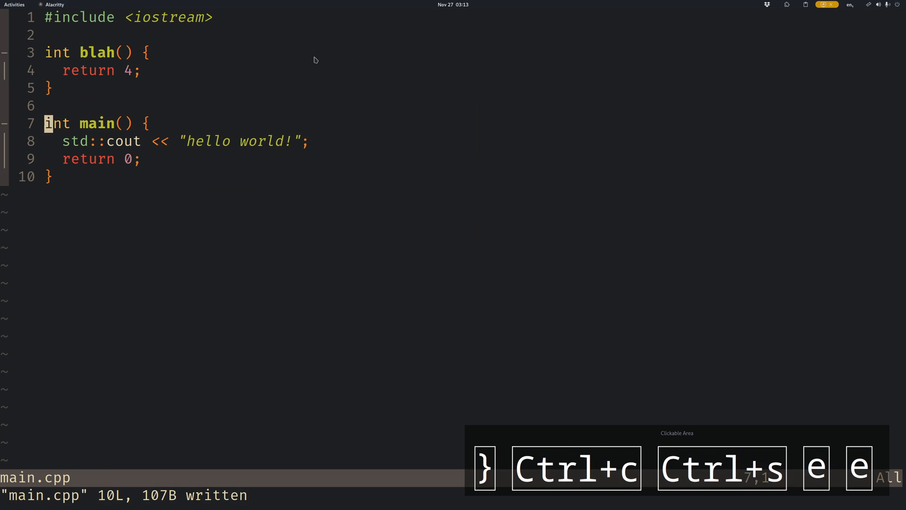
{"action": "type", "text": "blah();"}
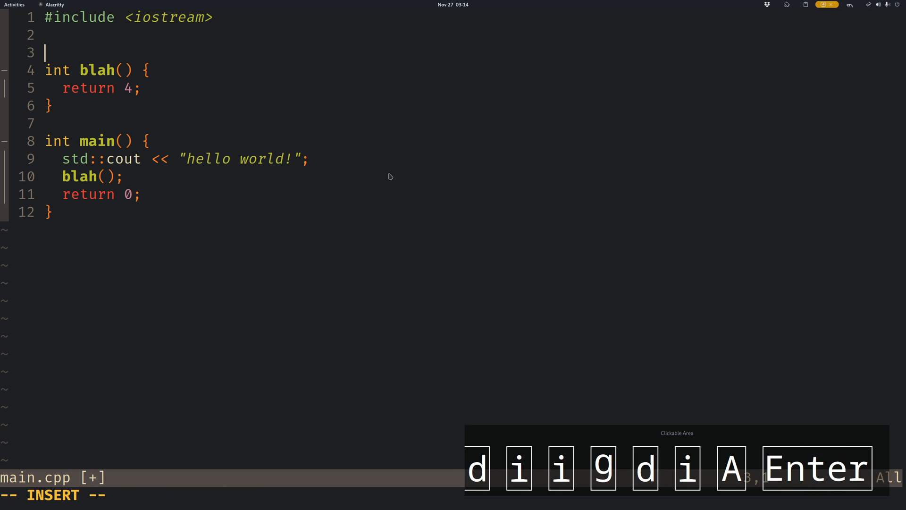
Step: Add a '// Blah is a func' comment above blah and show its LSP hover documentation
{"action": "type", "text": "// Blah is a func"}
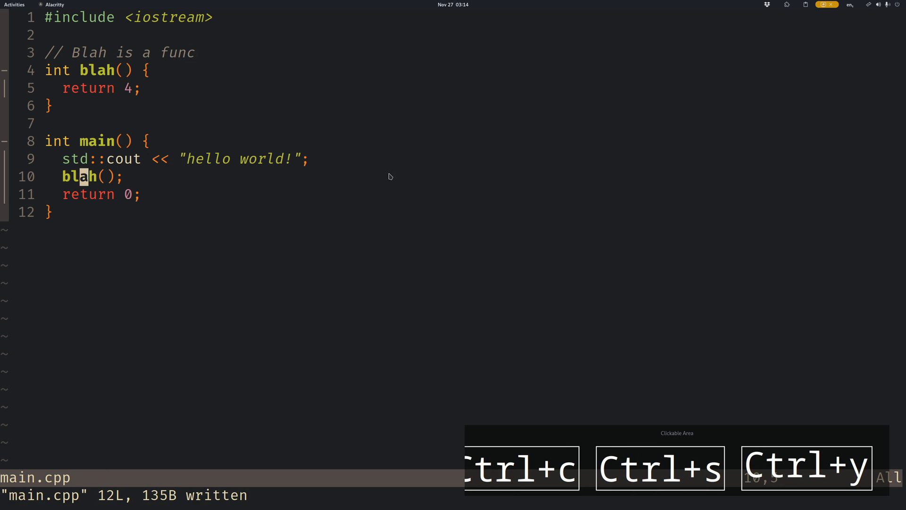
{"action": "key", "text": "K"}
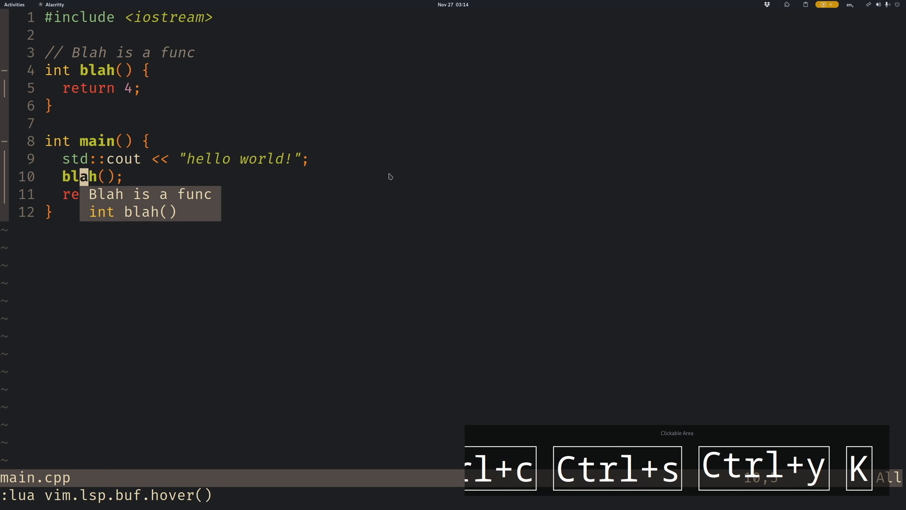
{"action": "mouse_move", "coordinate": [165, 243]}
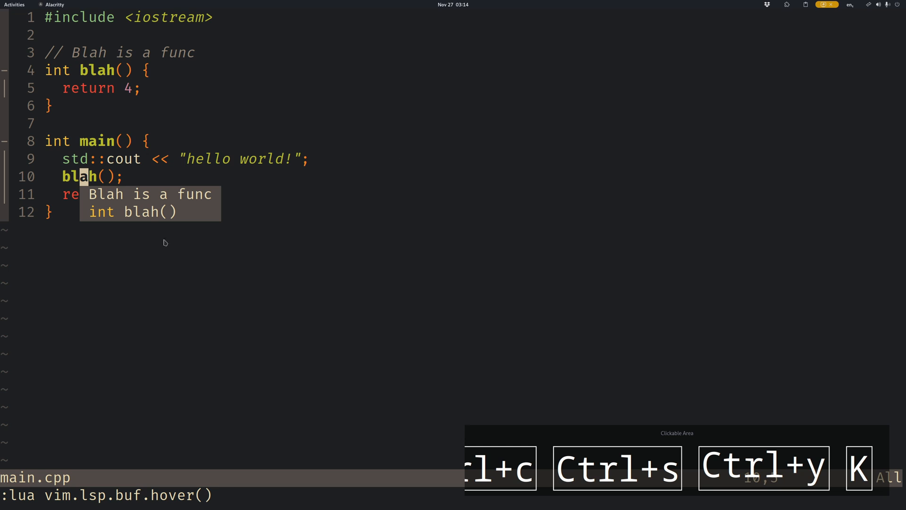
{"action": "mouse_move", "coordinate": [153, 221]}
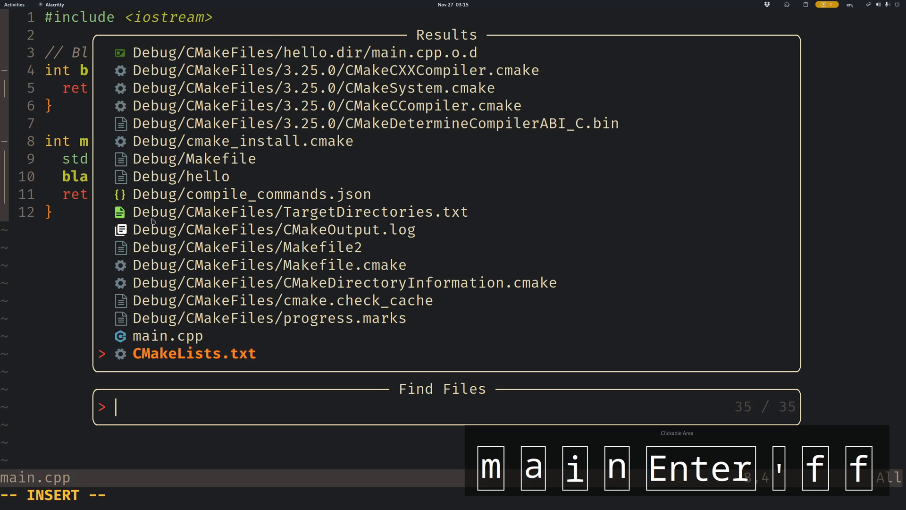
Step: Select CMakeLists.txt from the Telescope file finder results
{"action": "key", "text": "Enter"}
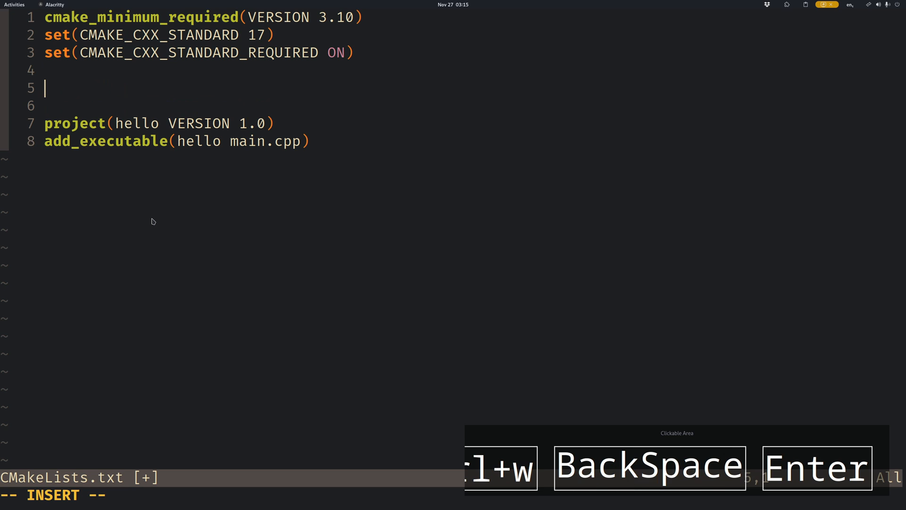
Step: Add '# yay -S sfml' and find_package(SFML 2.5 COMPONENTS system window graphics audio REQUIRED), then save
{"action": "type", "text": "#"}
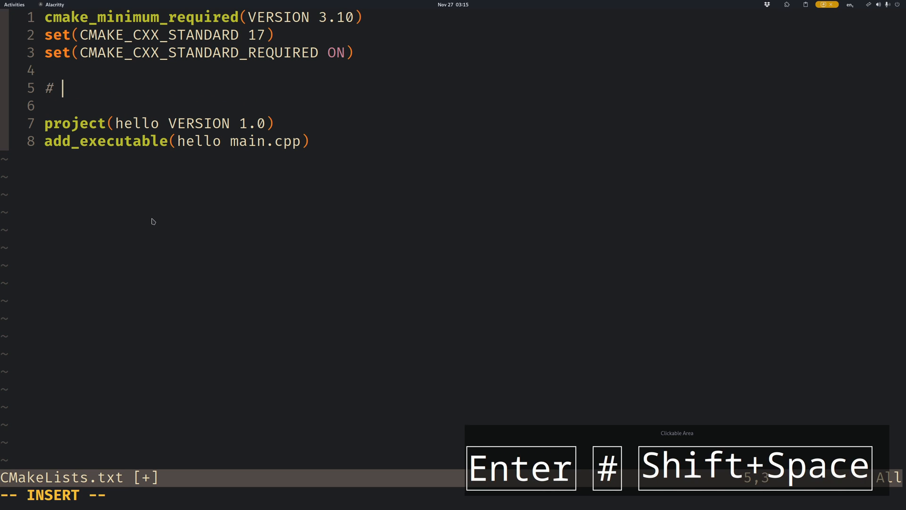
{"action": "type", "text": "yay -S sfml"}
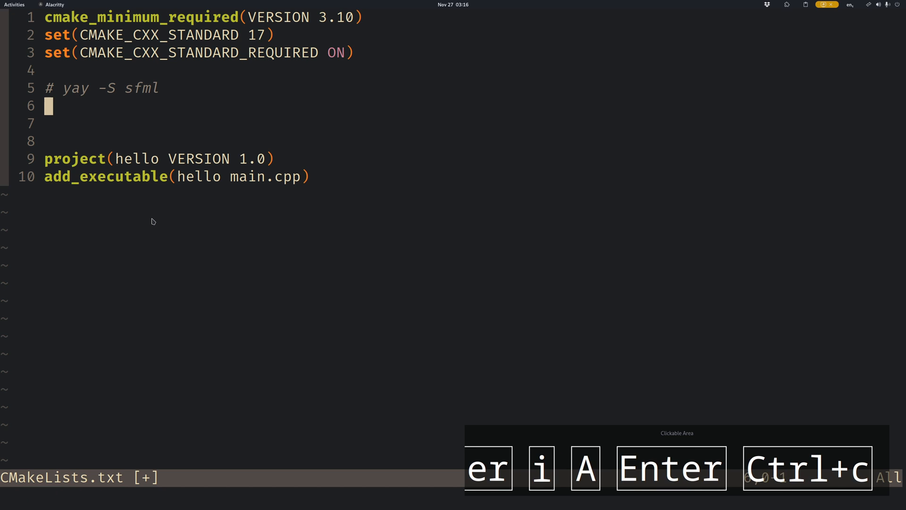
{"action": "type", "text": "find_package(SFML 2.5 COMPONENTS system window graphics audio REQUIRED)"}
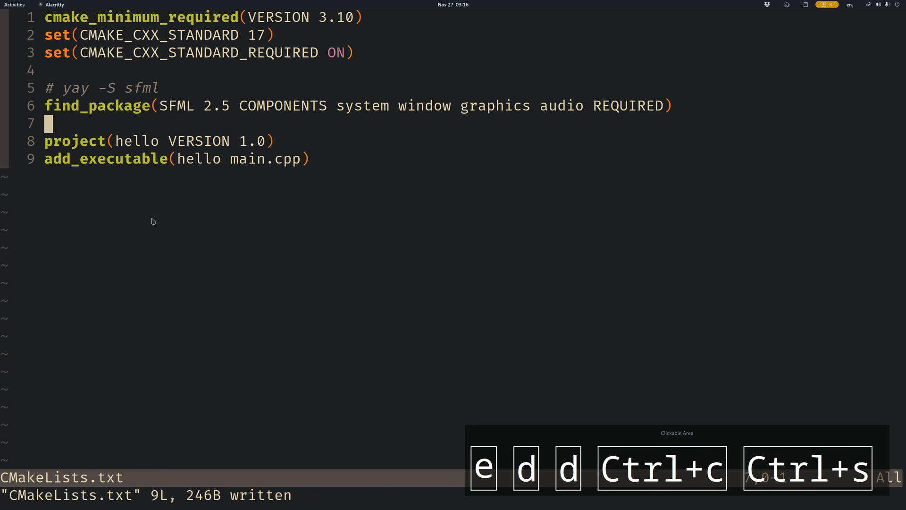
{"action": "key", "text": "e"}
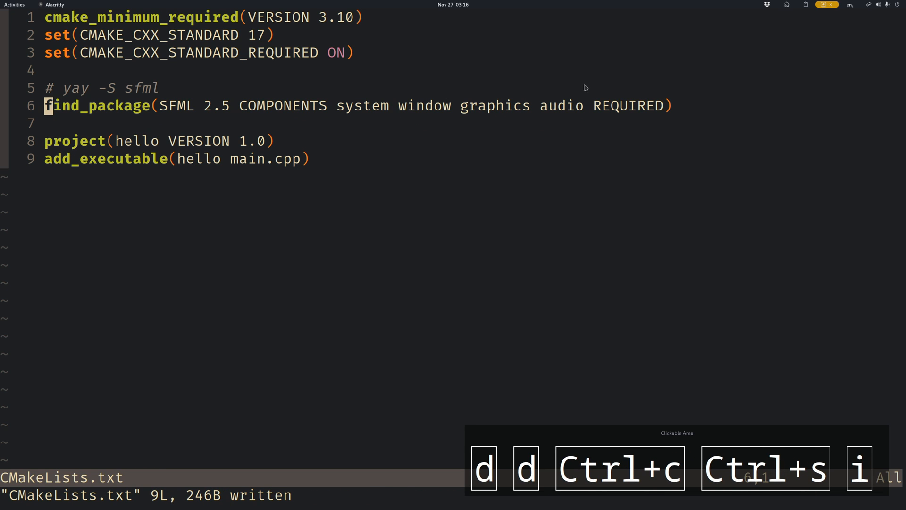
{"action": "mouse_move", "coordinate": [648, 111]}
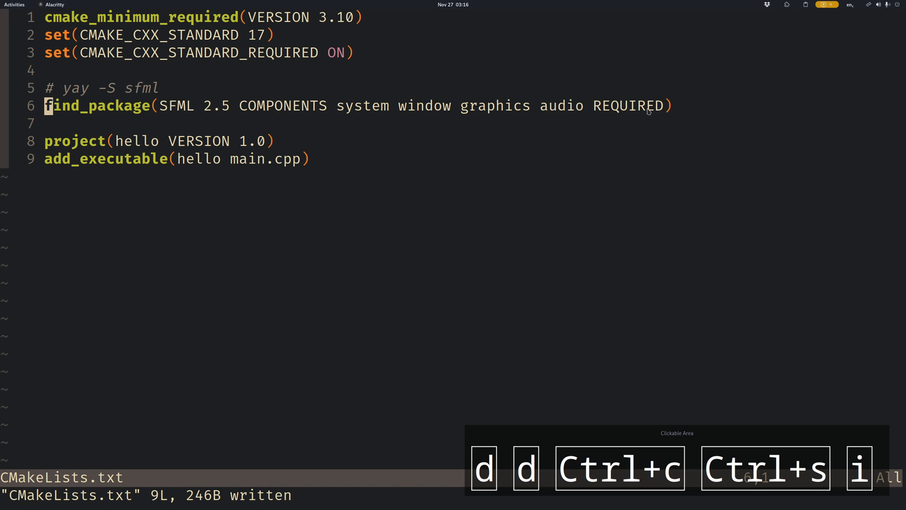
{"action": "mouse_move", "coordinate": [574, 194]}
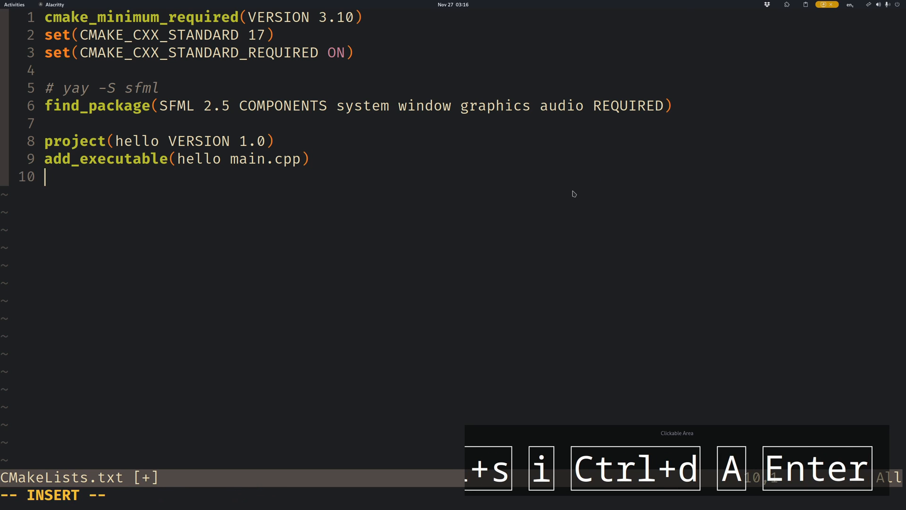
{"action": "type", "text": "target_link_libraries"}
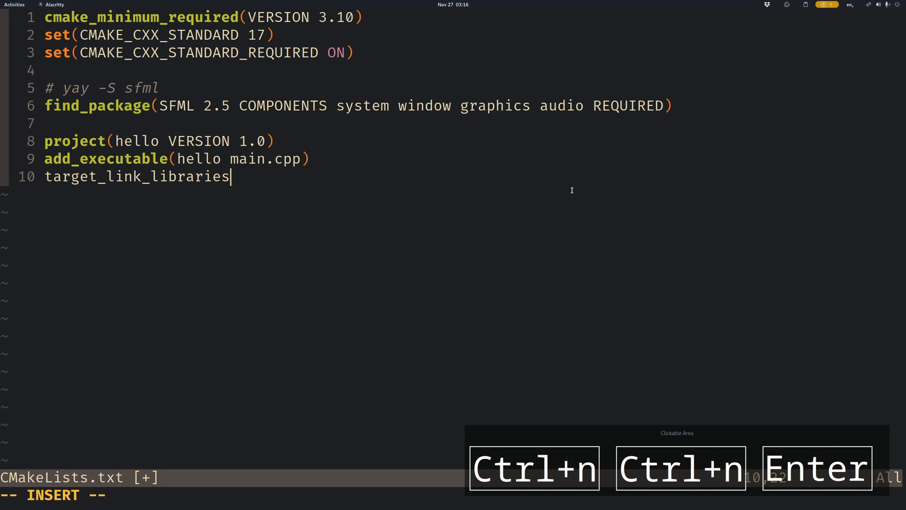
Step: Complete target_link_libraries(hello sfml-graphics) using the coq completion and save
{"action": "type", "text": "(hello"}
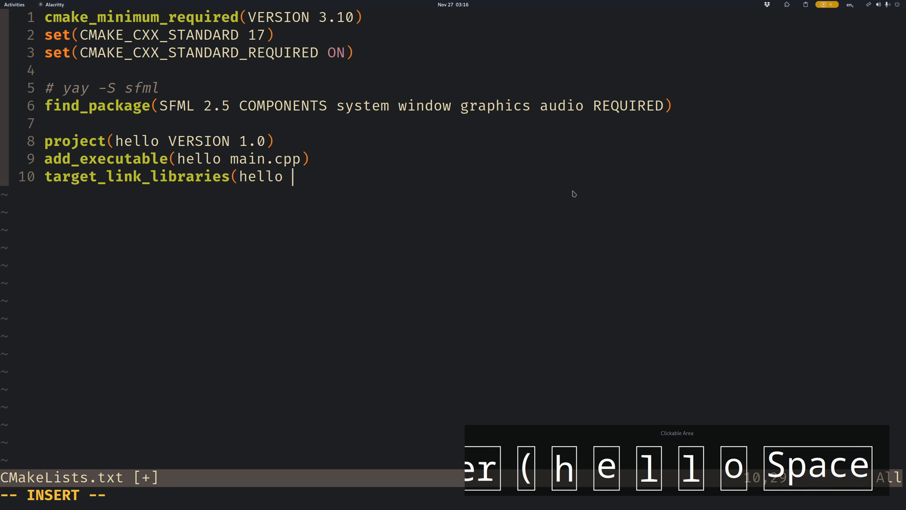
{"action": "type", "text": "sfml9gra"}
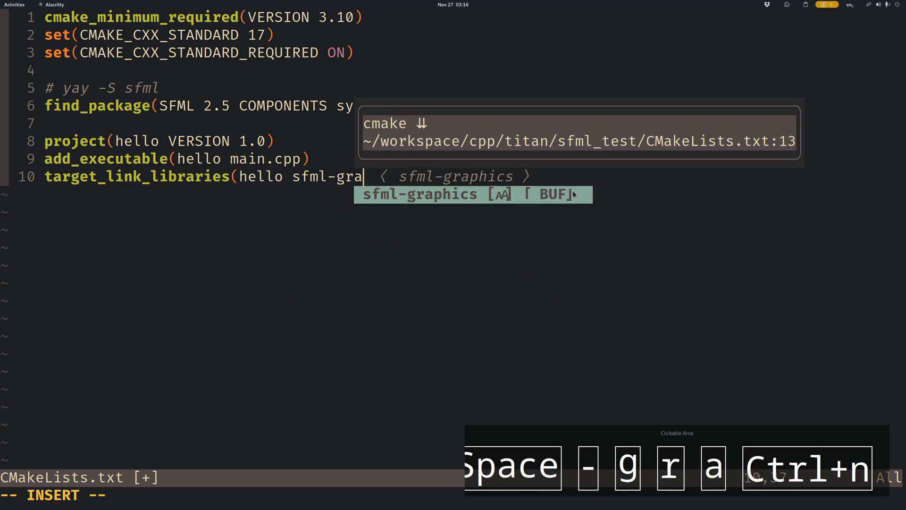
{"action": "key", "text": "ctrl+s"}
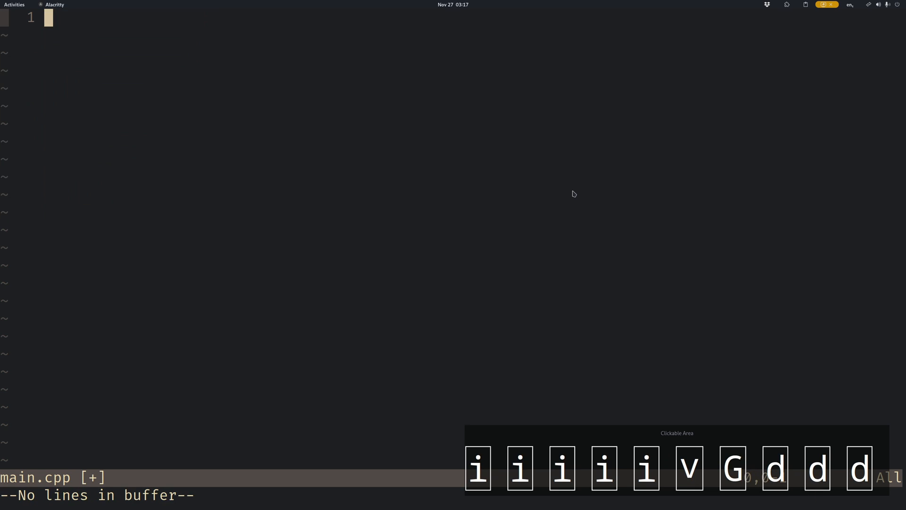
Step: Switch to Firefox's 'Drawing 2D stuff' SFML tutorial and copy its render-window main loop
{"action": "key", "text": "super+Tab"}
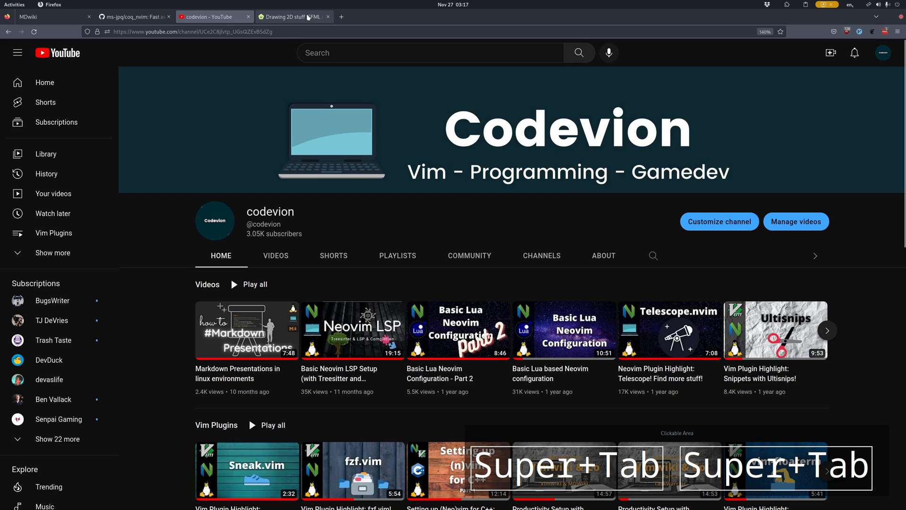
{"action": "left_click", "coordinate": [294, 16]}
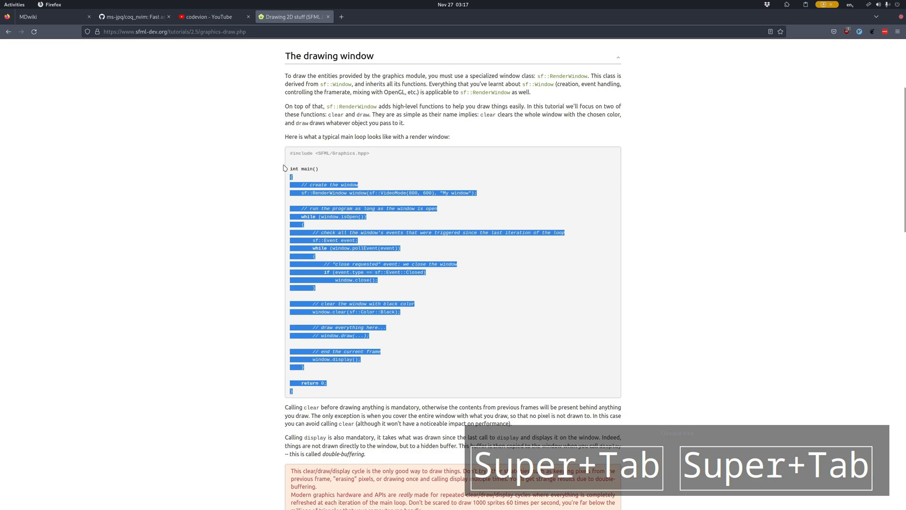
{"action": "key", "text": "Super+Tab"}
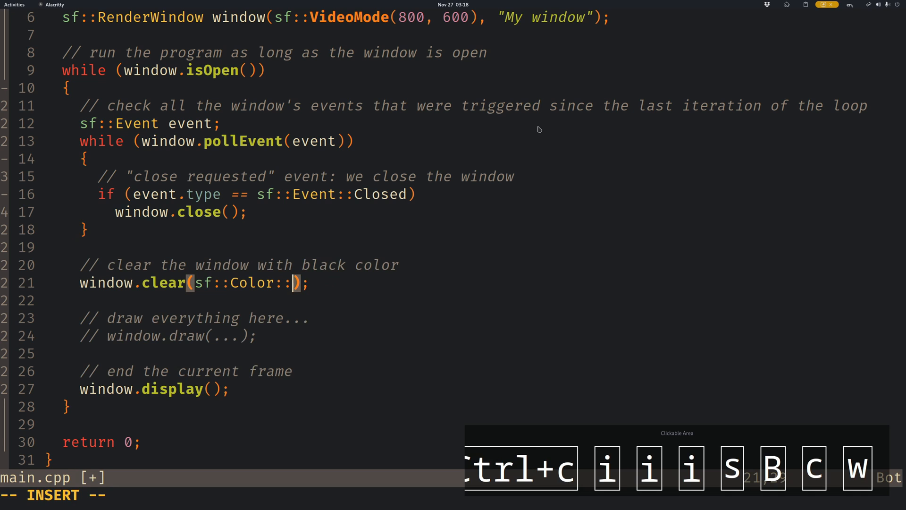
Step: Change window.clear() from sf::Color::Black to sf::Color::Green
{"action": "type", "text": "Green"}
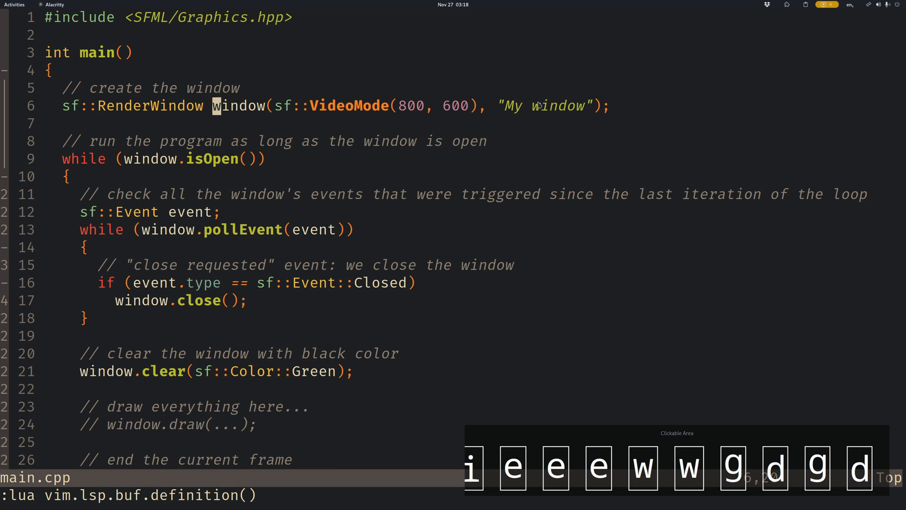
Step: Trigger ccls completions on 'window.' to list the window methods, then accept one
{"action": "type", "text": "window."}
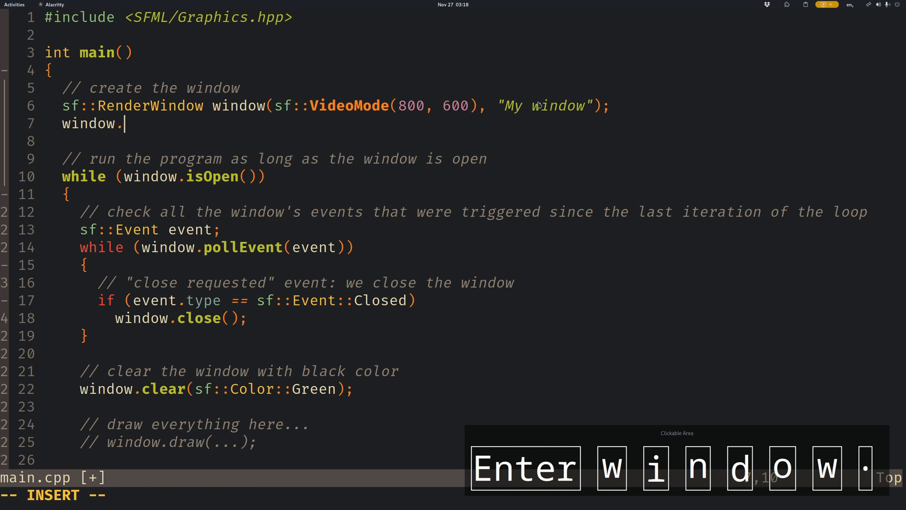
{"action": "type", "text": "i"}
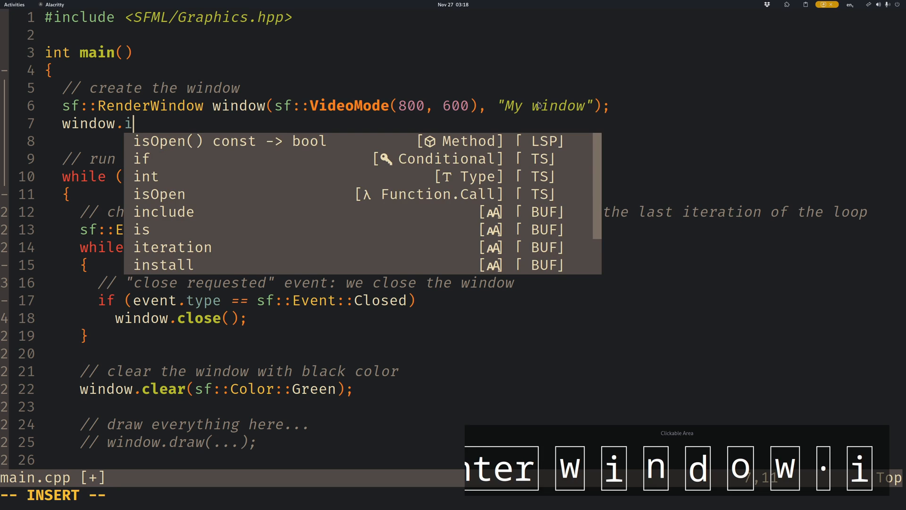
{"action": "key", "text": "BackSpace"}
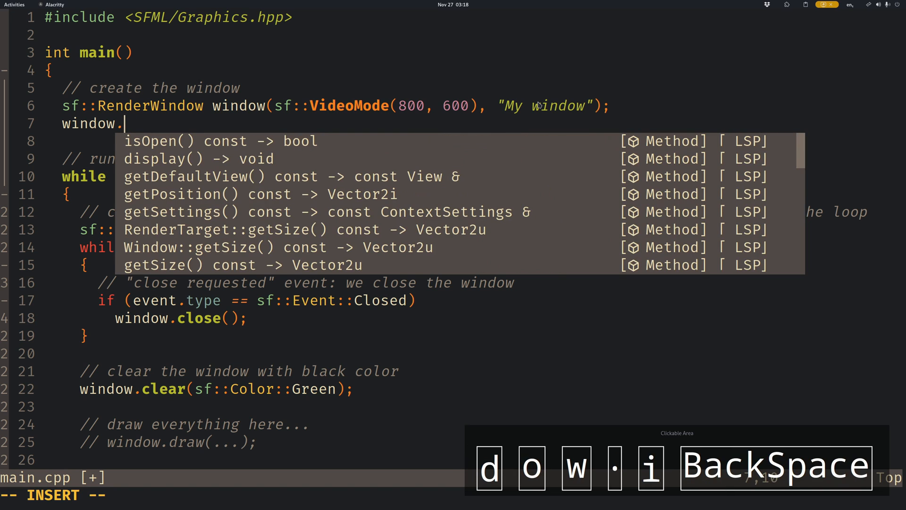
{"action": "key", "text": "Tab"}
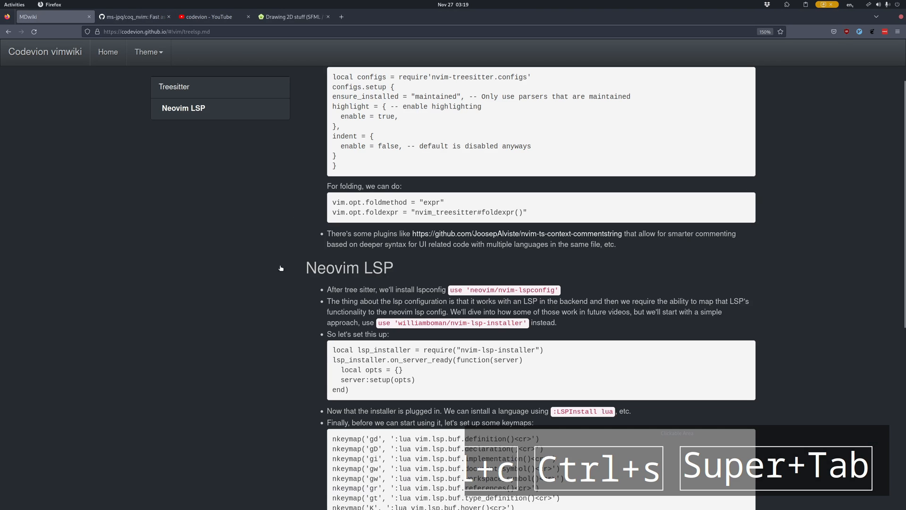
Step: Jump to the Treesitter section of the vimwiki notes, then return to main.cpp in Neovim
{"action": "left_click", "coordinate": [107, 52]}
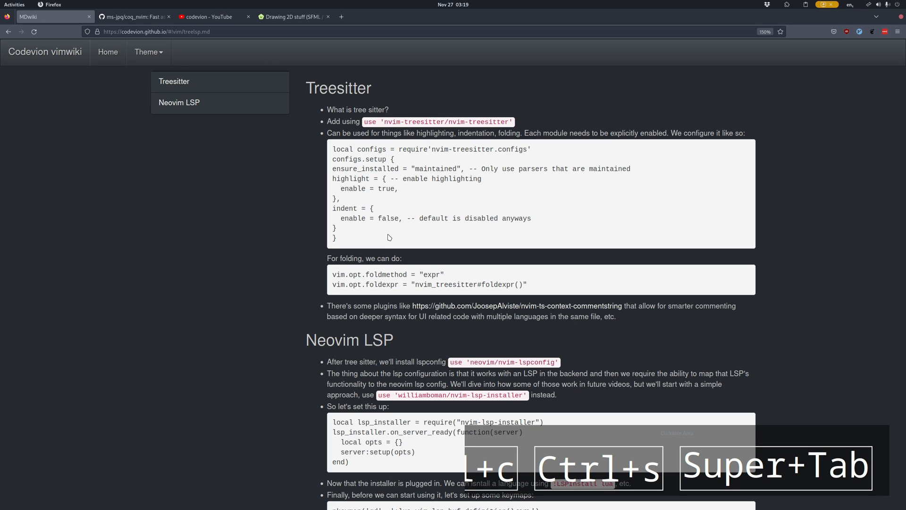
{"action": "key", "text": "Super+Tab"}
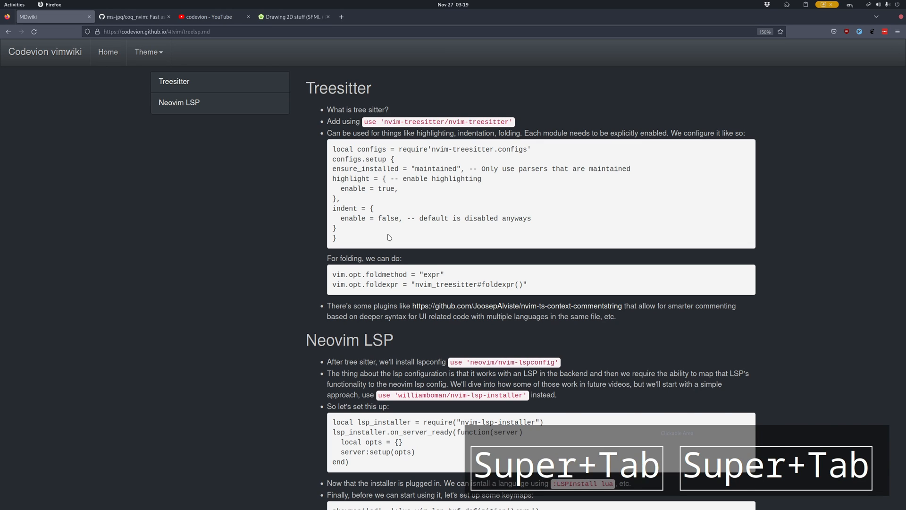
{"action": "key", "text": "super+Tab"}
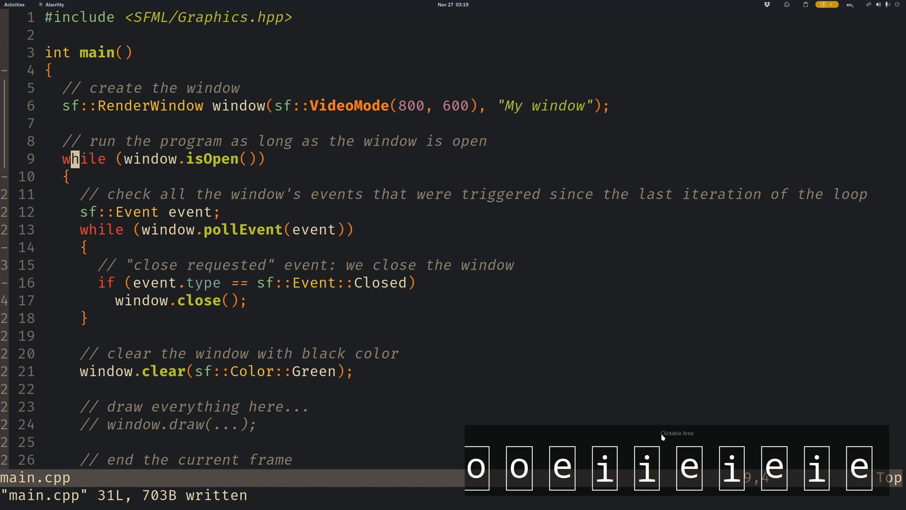
{"action": "mouse_move", "coordinate": [722, 194]}
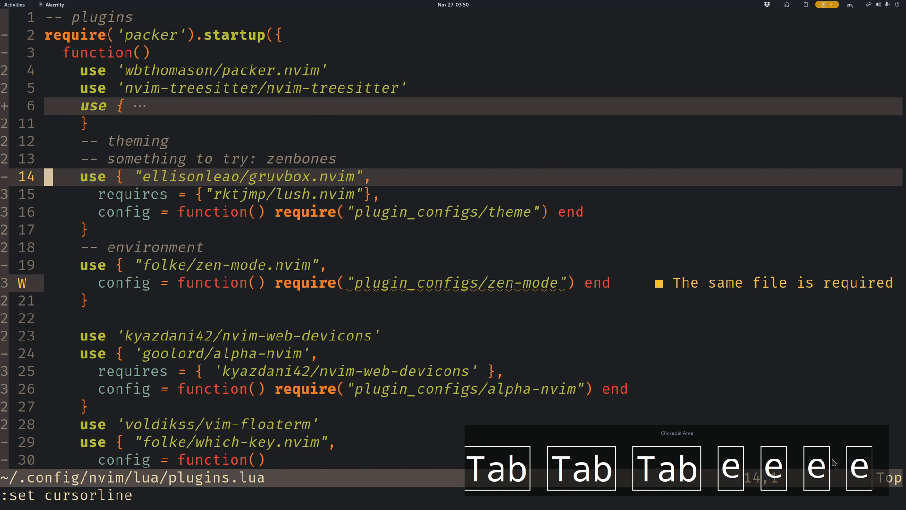
Step: Move down plugins.lua to the nvim-tree entry and follow its require into plugin_configs/nvim-tree.lua
{"action": "key", "text": "Tab"}
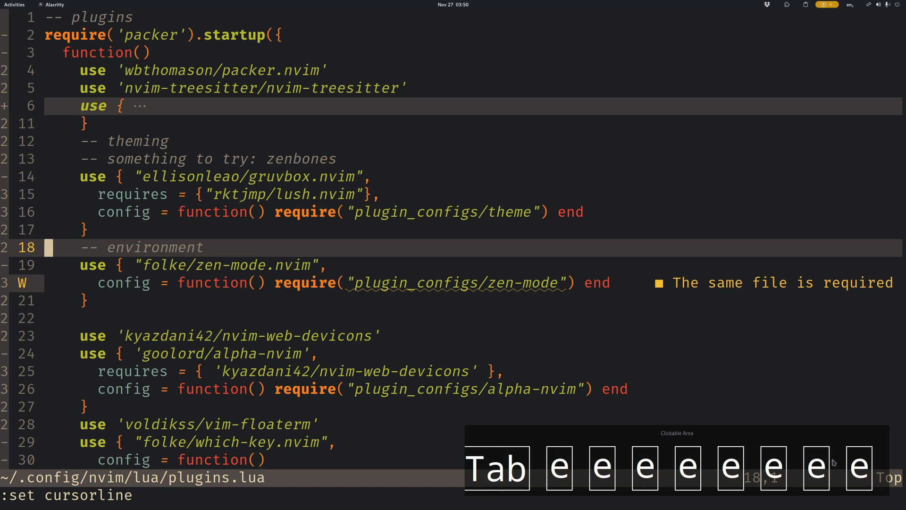
{"action": "key", "text": "Tab"}
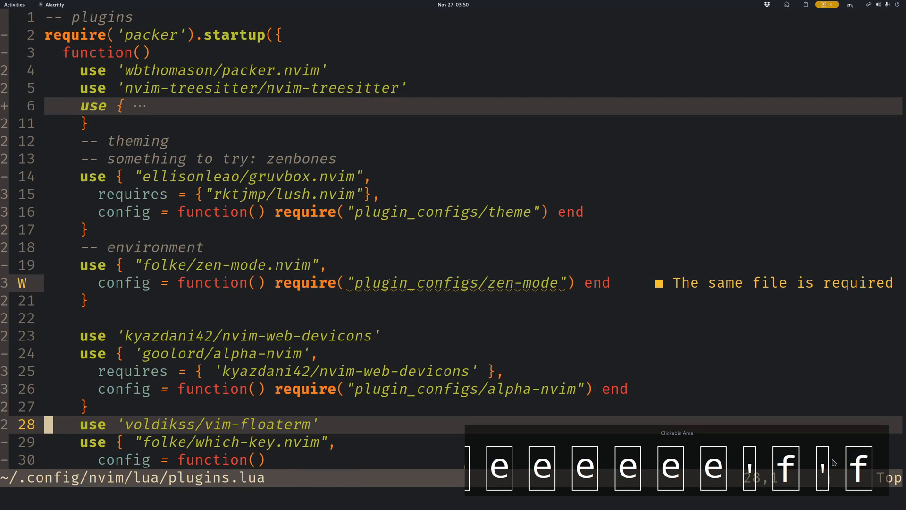
{"action": "scroll", "scroll_direction": "down", "scroll_amount": 3}
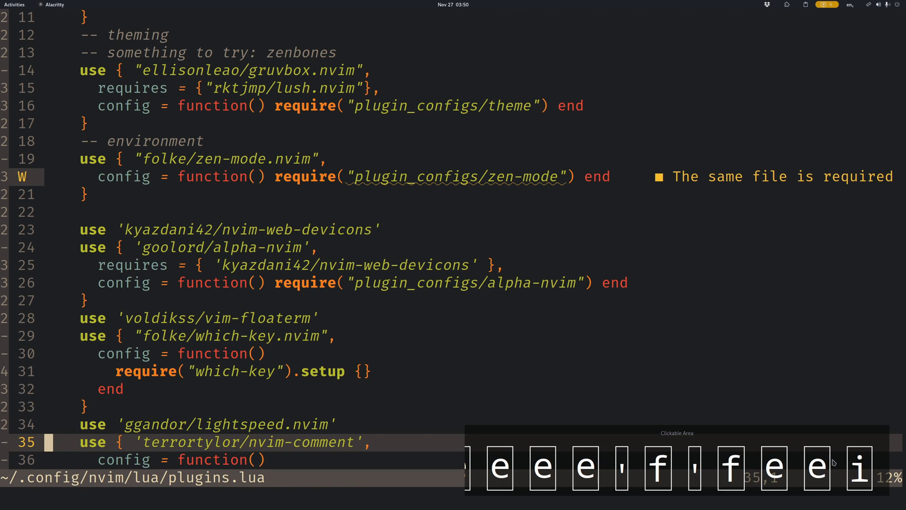
{"action": "scroll", "scroll_direction": "down", "scroll_amount": 3}
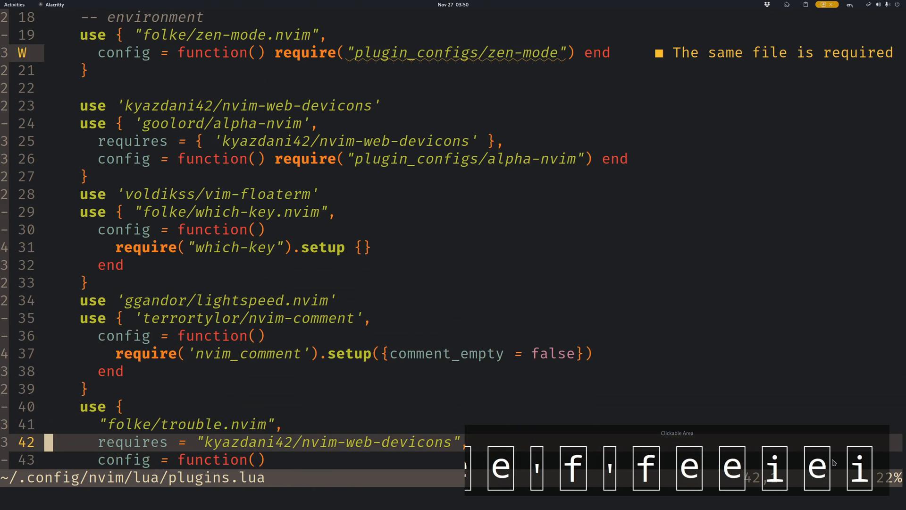
{"action": "scroll", "scroll_direction": "down", "scroll_amount": 3}
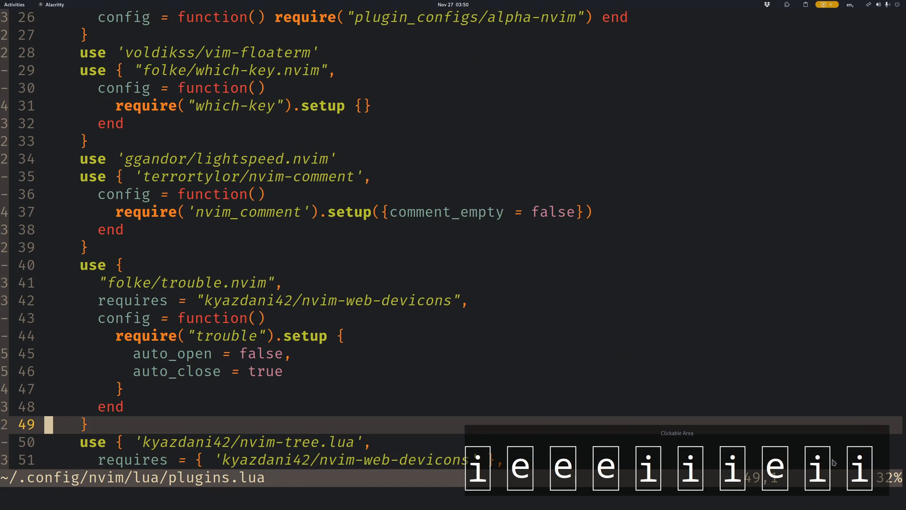
{"action": "scroll", "scroll_direction": "down", "scroll_amount": 3}
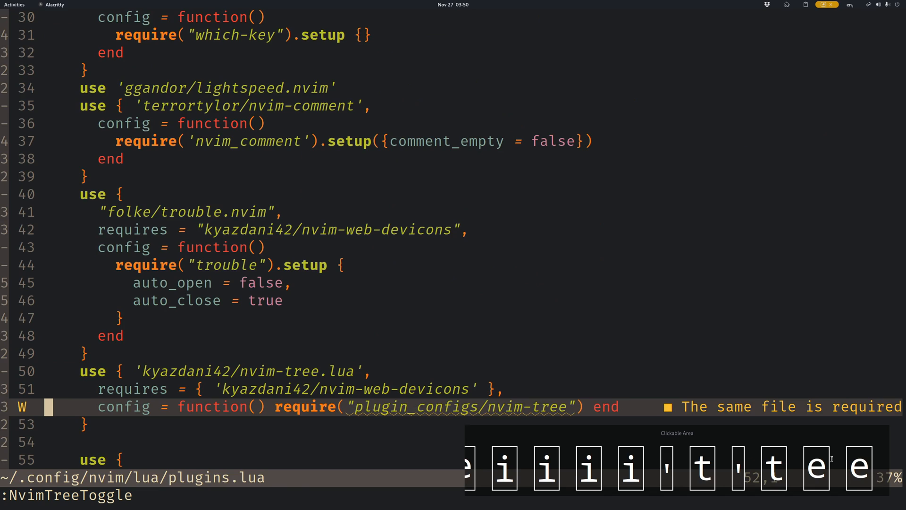
{"action": "key", "text": "ctrl+c"}
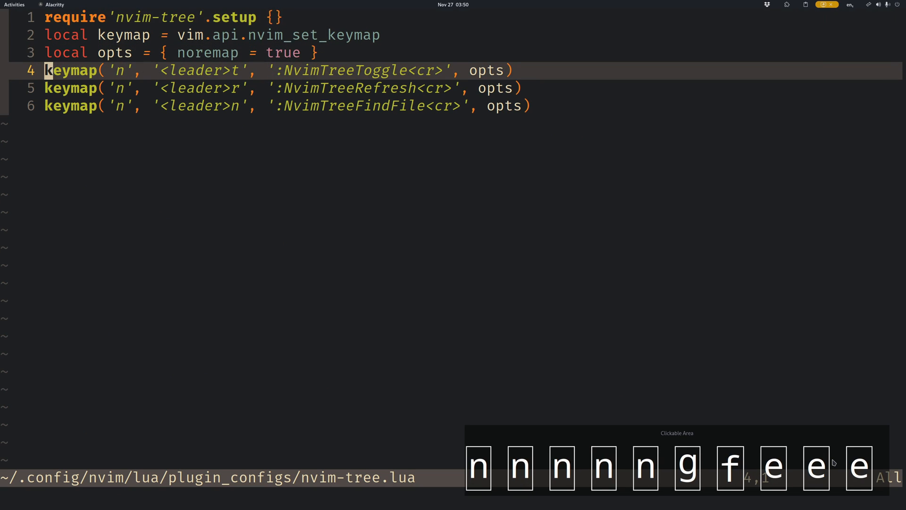
Step: Jump back from nvim-tree.lua to the IDE section of plugins.lua
{"action": "key", "text": "ctrl+y"}
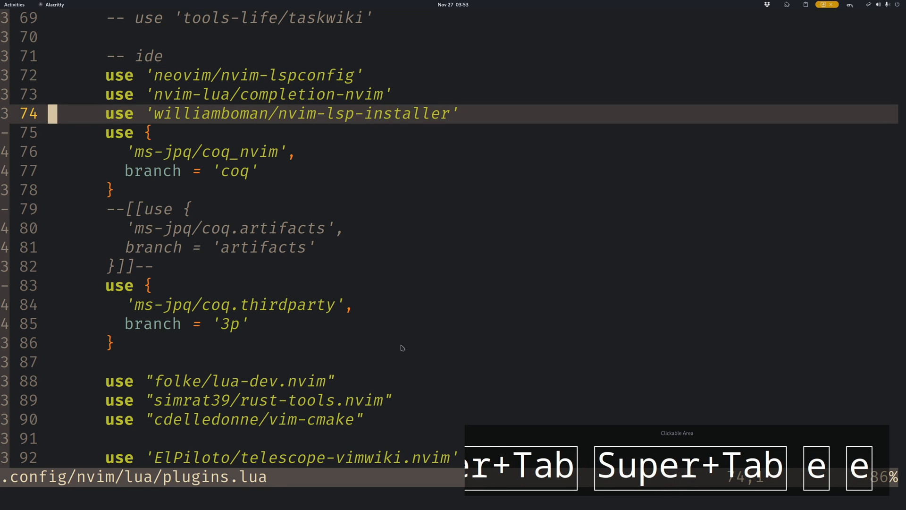
Step: Point out the coq and vim-cmake plugins, then switch to the C++ Part 2 CMake tutorial in Firefox
{"action": "key", "text": "Super+Tab"}
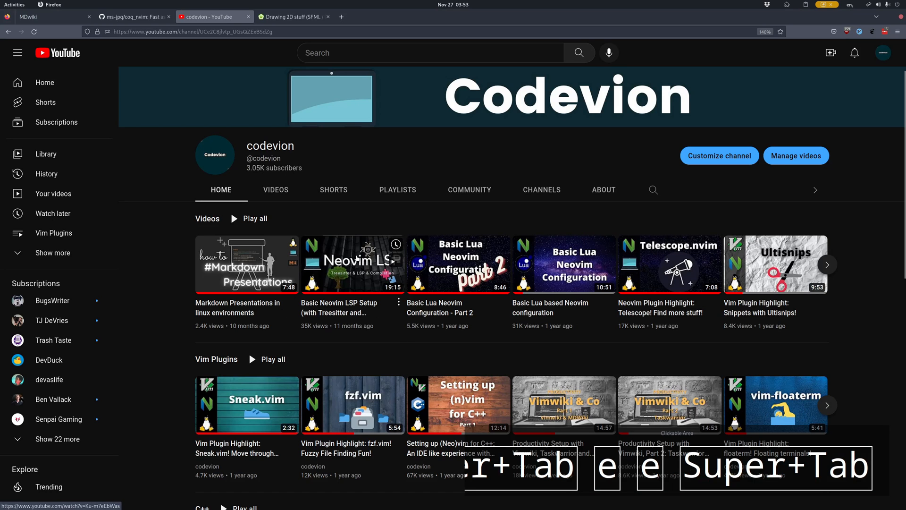
{"action": "key", "text": "Super+Tab"}
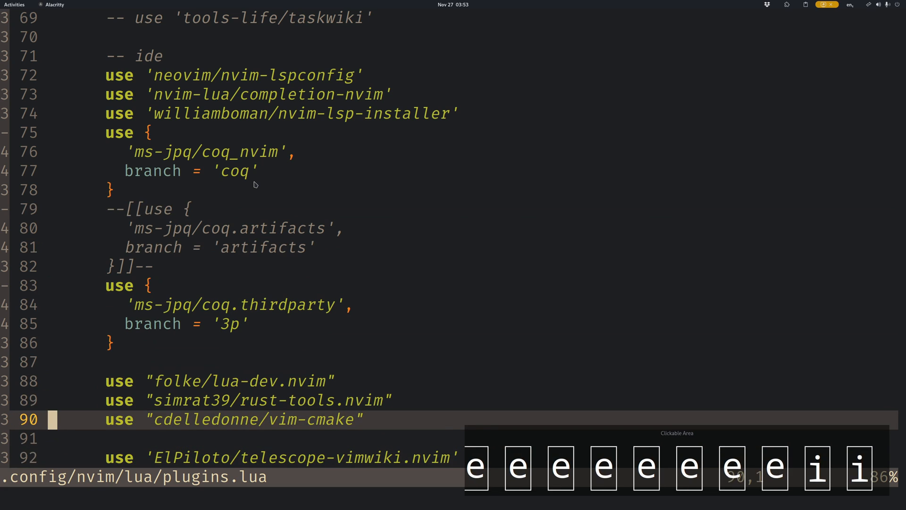
{"action": "key", "text": "Super+Tab"}
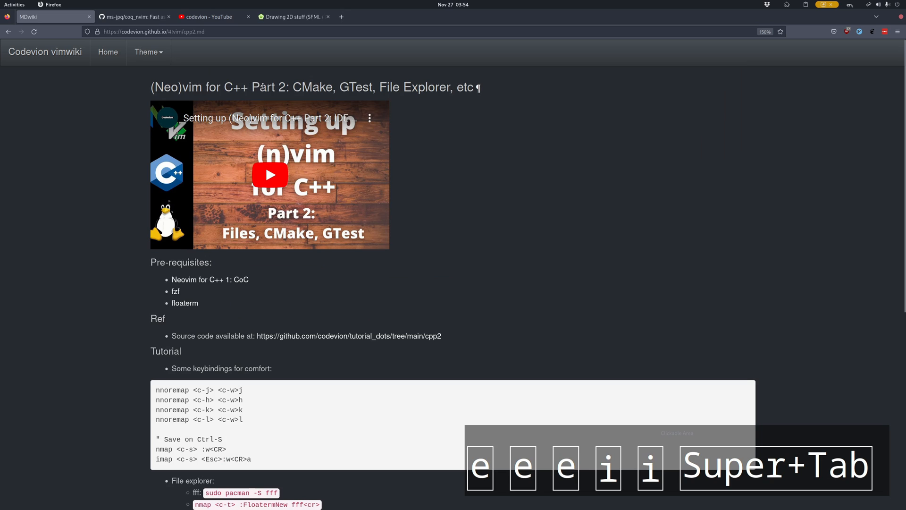
{"action": "mouse_move", "coordinate": [533, 144]}
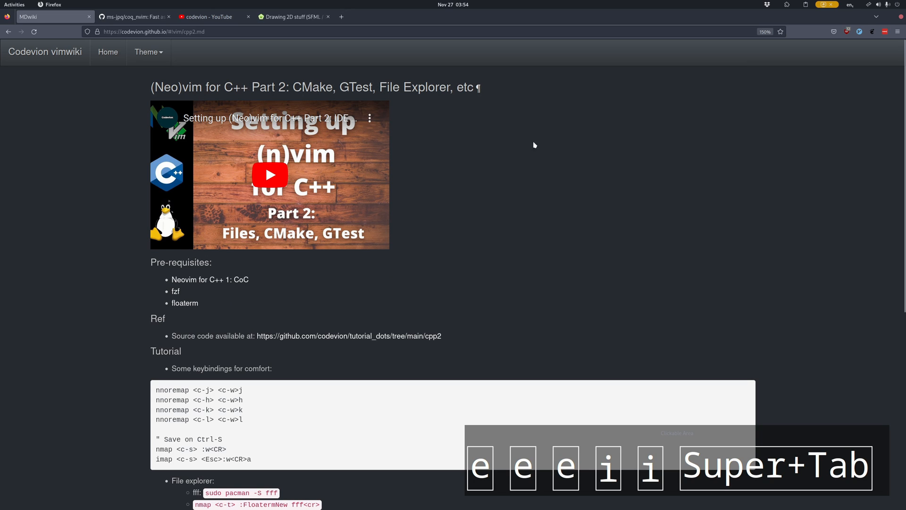
Step: Review the Build integration section, select the vim-gtest Plug line, and return to plugins.lua
{"action": "scroll", "scroll_direction": "down", "scroll_amount": 3}
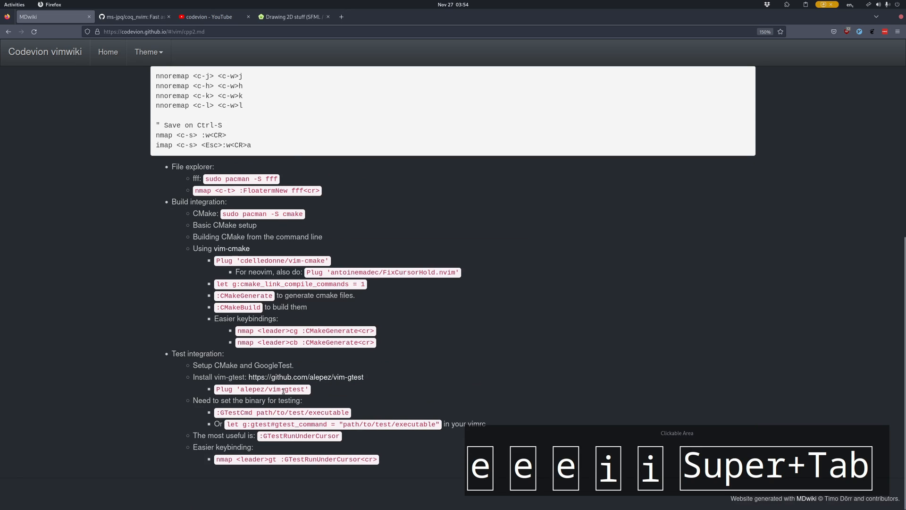
{"action": "scroll", "scroll_direction": "up", "scroll_amount": 3}
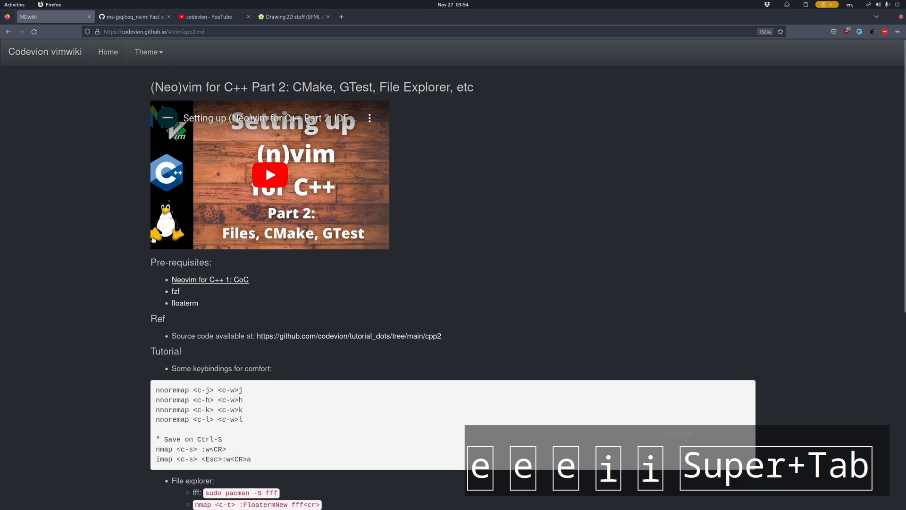
{"action": "scroll", "scroll_direction": "down", "scroll_amount": 3}
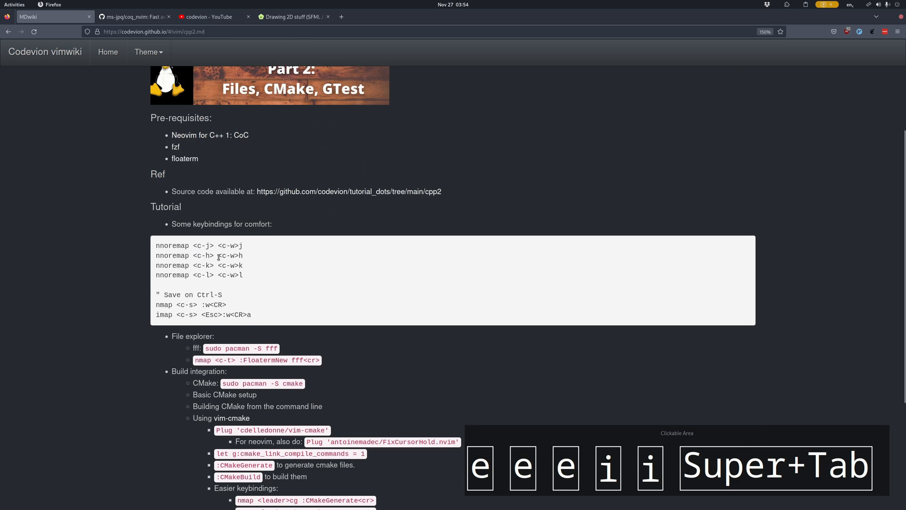
{"action": "scroll", "scroll_direction": "down", "scroll_amount": 3}
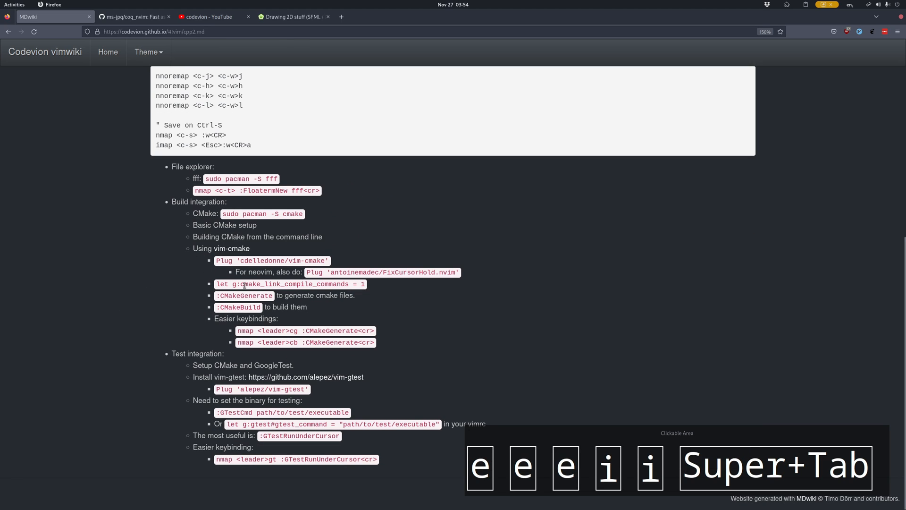
{"action": "double_click", "coordinate": [271, 261]}
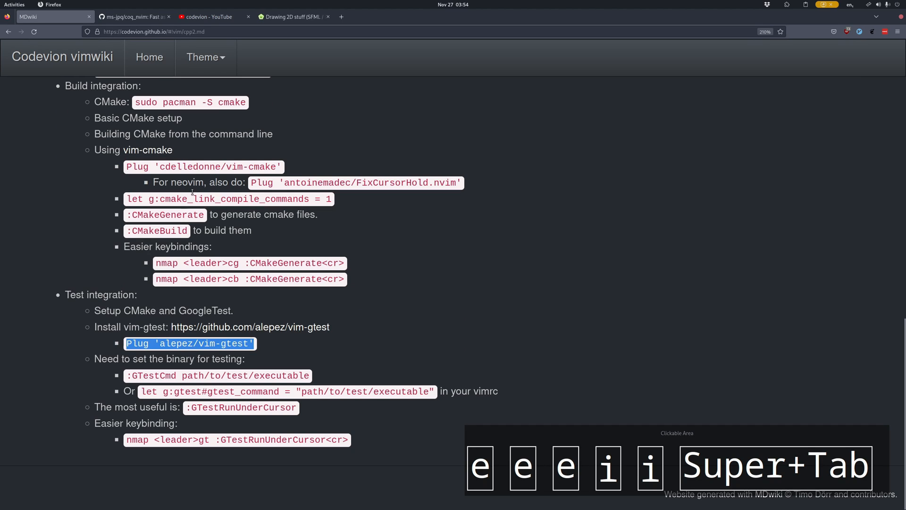
{"action": "key", "text": "super+2"}
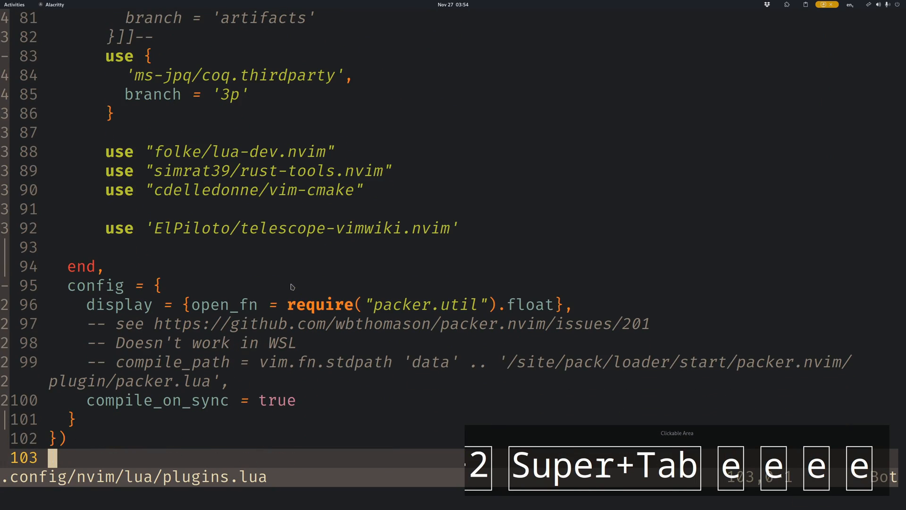
Step: Leave the bottom of plugins.lua for lua/plugin_keymaps.lua with the LSP key mappings
{"action": "key", "text": "u"}
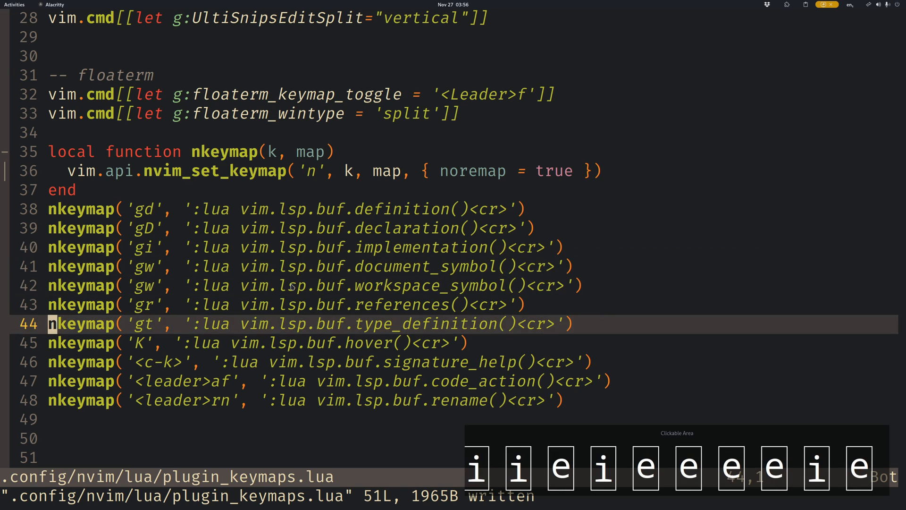
{"action": "key", "text": "j"}
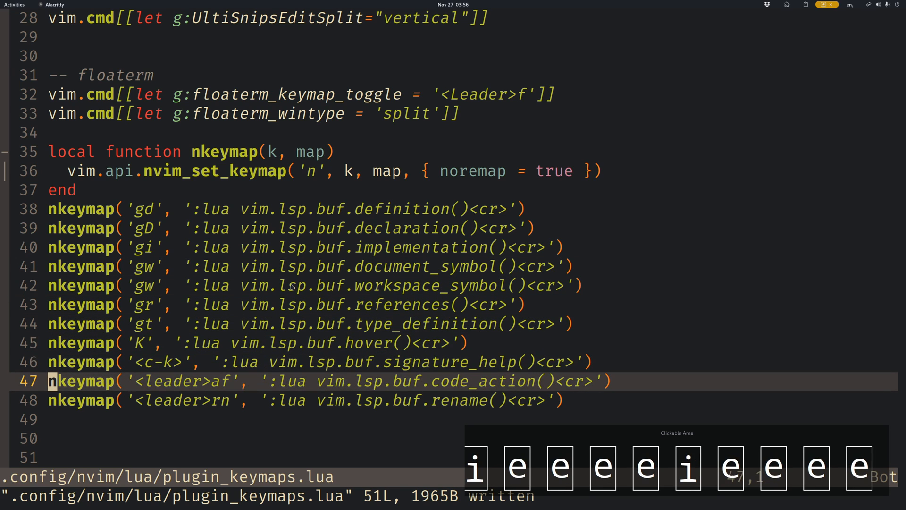
{"action": "key", "text": "j"}
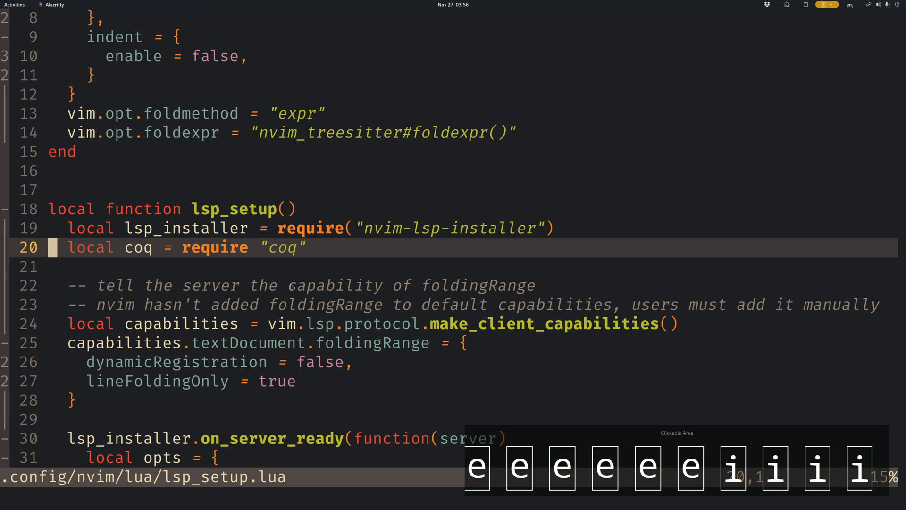
{"action": "scroll", "scroll_direction": "down", "scroll_amount": 3}
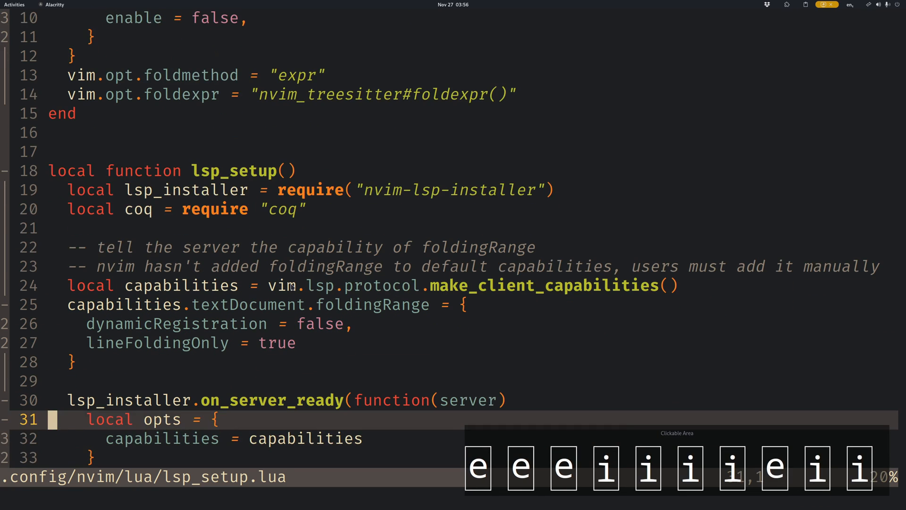
{"action": "scroll", "scroll_direction": "down", "scroll_amount": 3}
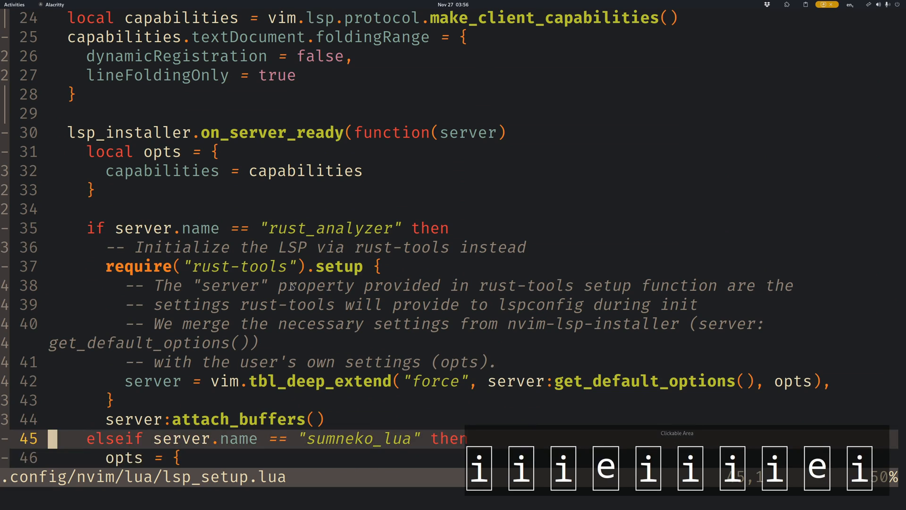
{"action": "scroll", "scroll_direction": "down", "scroll_amount": 3}
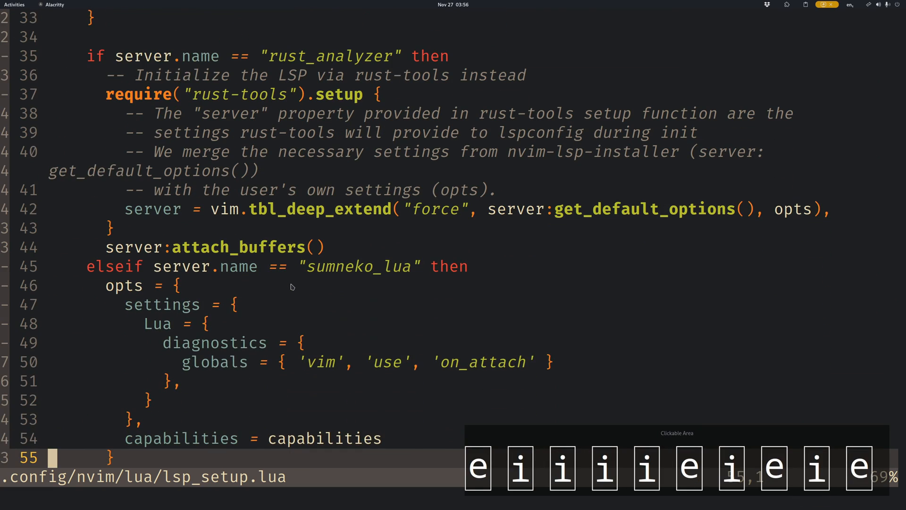
{"action": "scroll", "scroll_direction": "down", "scroll_amount": 3}
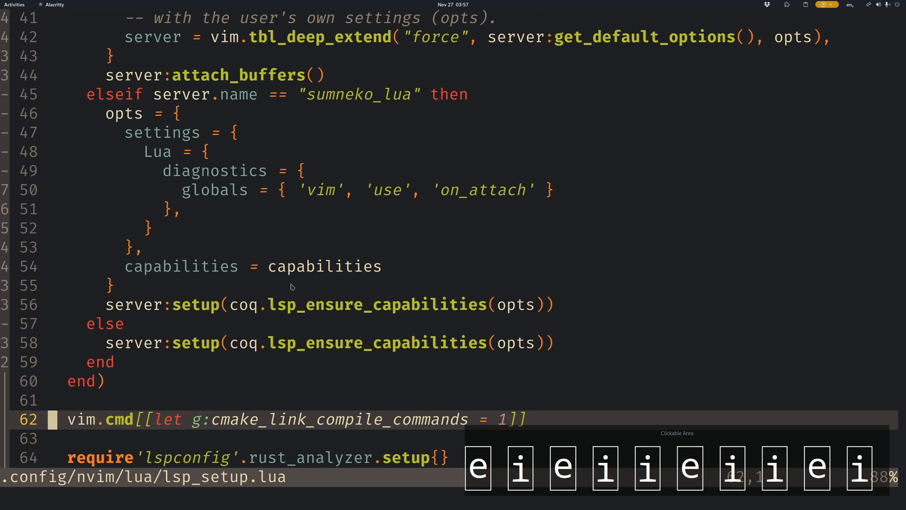
Step: Check the tutorial's vim-cmake compile-commands setting in Firefox, then return to lsp_setup.lua
{"action": "key", "text": "super+Tab"}
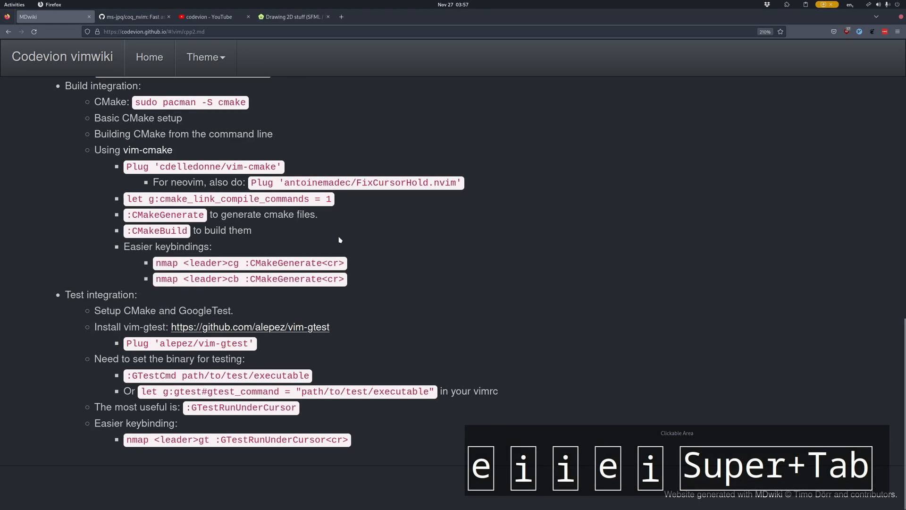
{"action": "scroll", "scroll_direction": "up", "scroll_amount": 3}
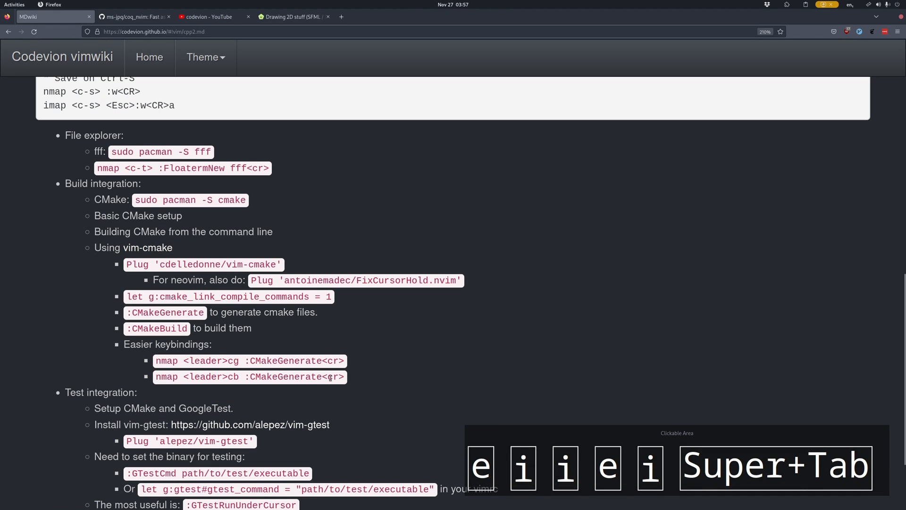
{"action": "mouse_move", "coordinate": [210, 311]}
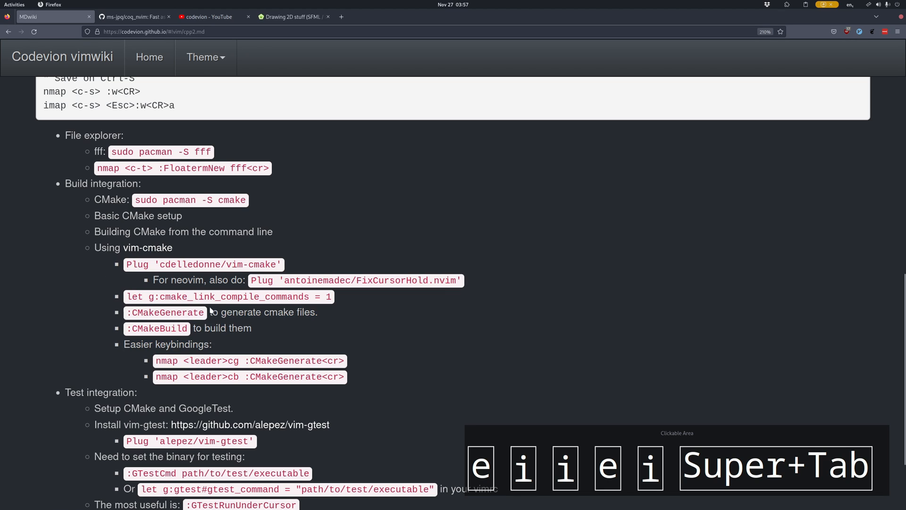
{"action": "key", "text": "super+Tab"}
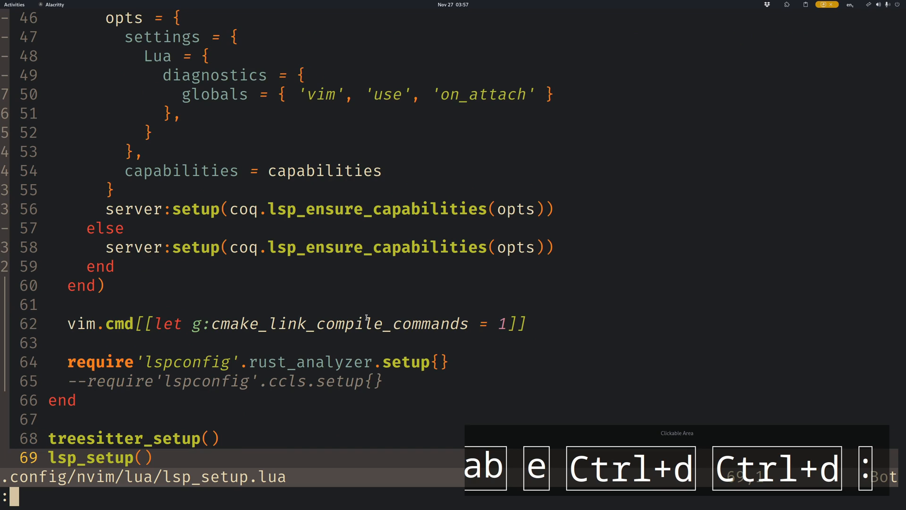
Step: Enter :LspInstall ccls in the command line to install the ccls language server
{"action": "type", "text": "LspInst"}
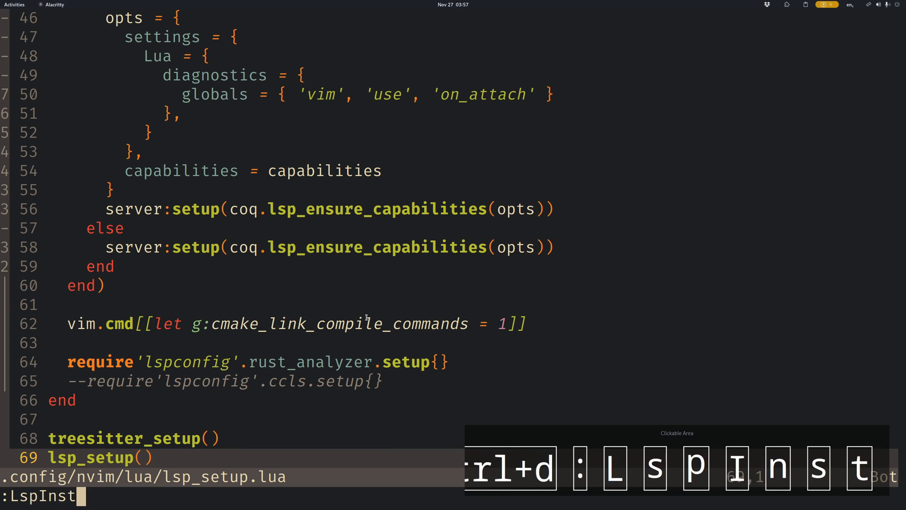
{"action": "type", "text": "all ccl"}
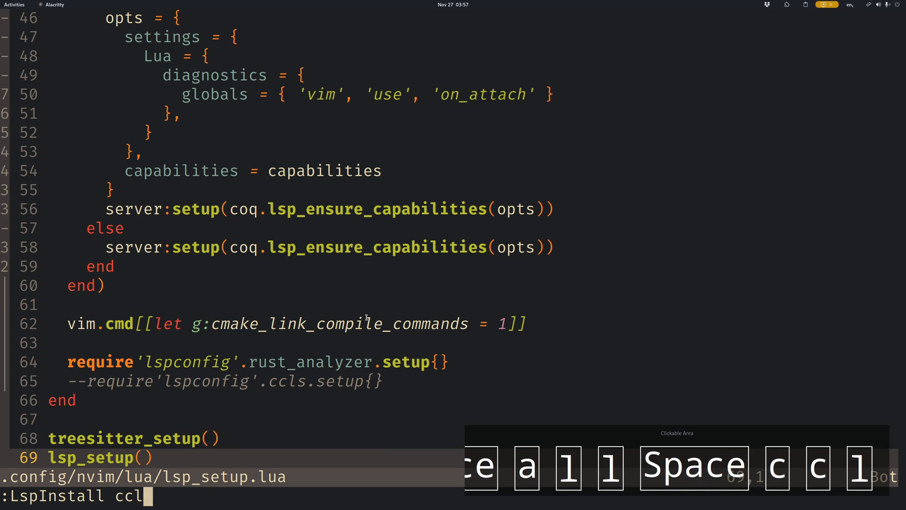
{"action": "type", "text": "s"}
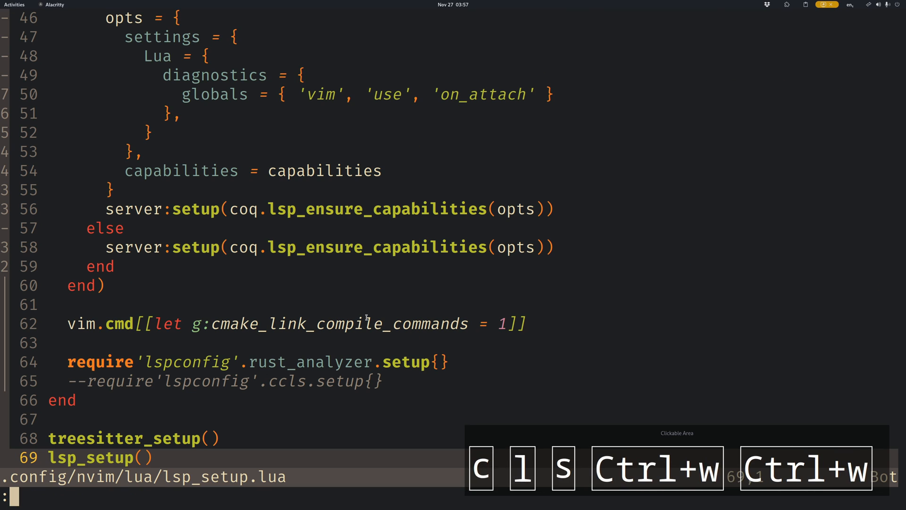
{"action": "type", "text": ":LspInstall"}
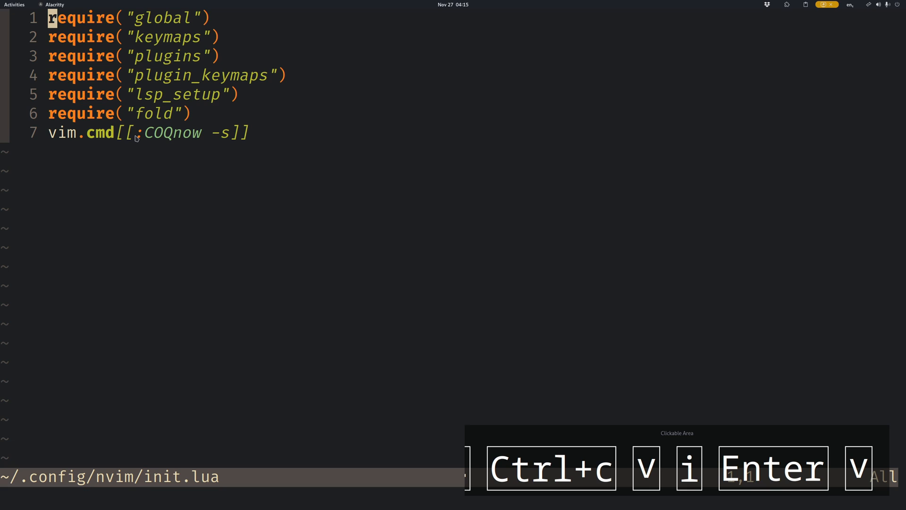
{"action": "mouse_move", "coordinate": [76, 164]}
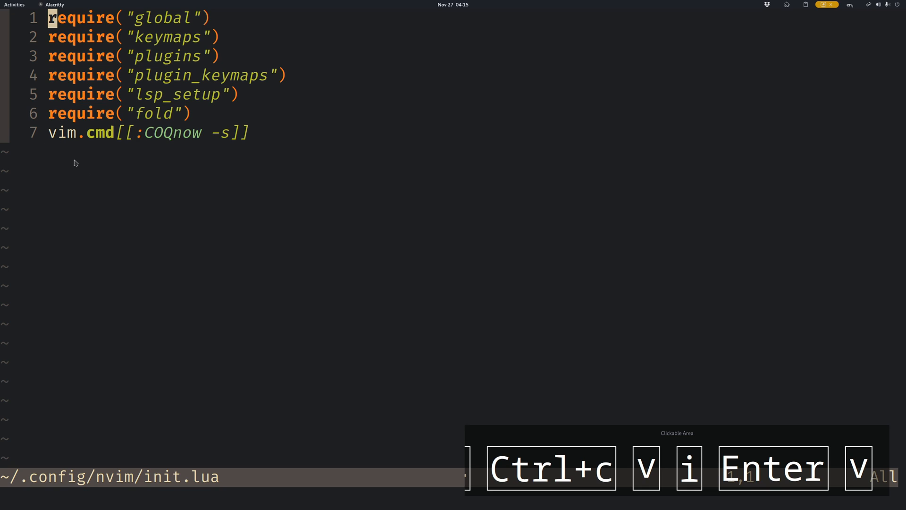
{"action": "mouse_move", "coordinate": [210, 148]}
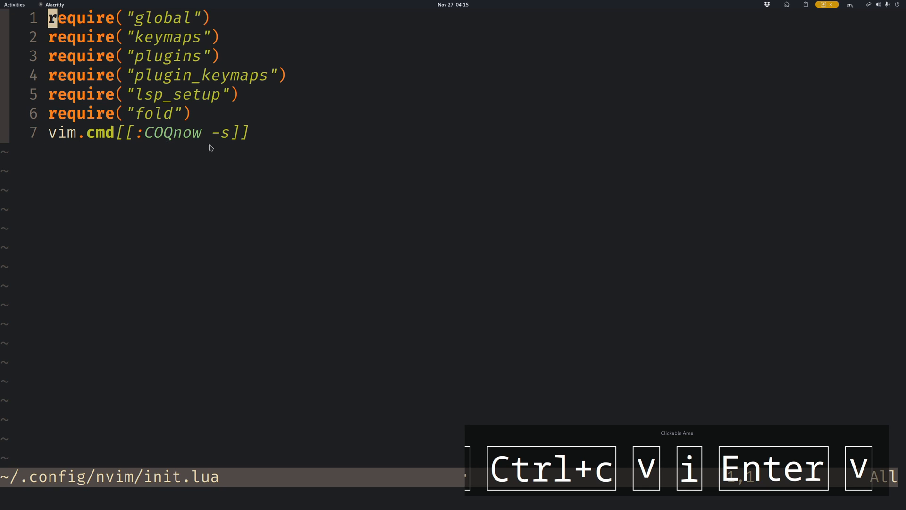
{"action": "mouse_move", "coordinate": [235, 149]}
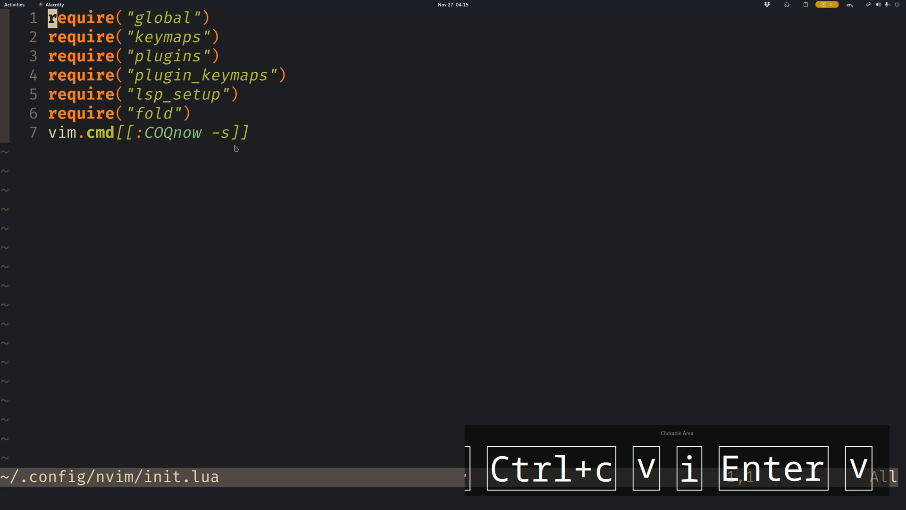
Step: Run :COQdeps to install coq's Python dependencies and close the install output
{"action": "type", "text": ":COQdeps"}
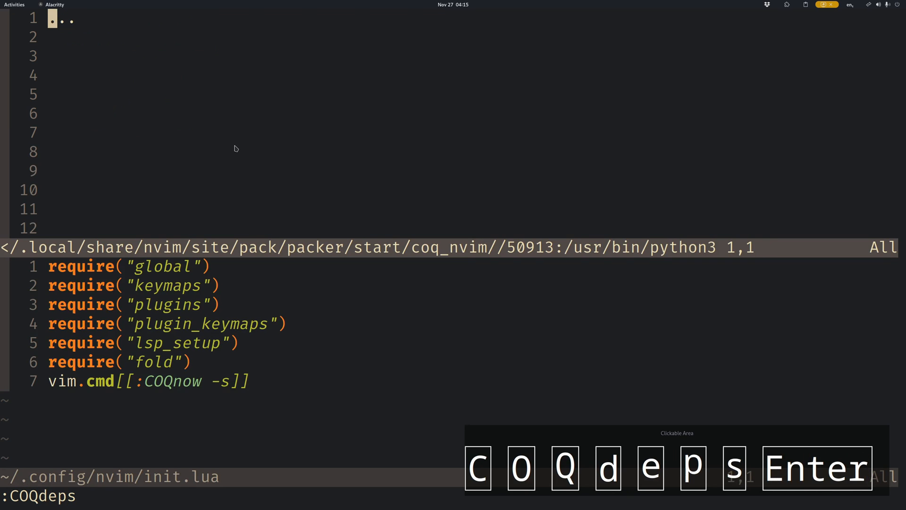
{"action": "key", "text": "Return"}
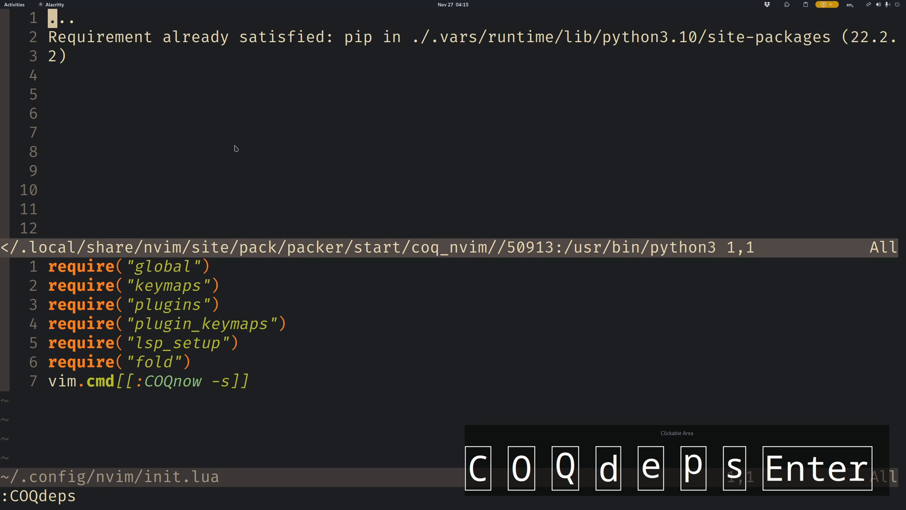
{"action": "key", "text": "Return"}
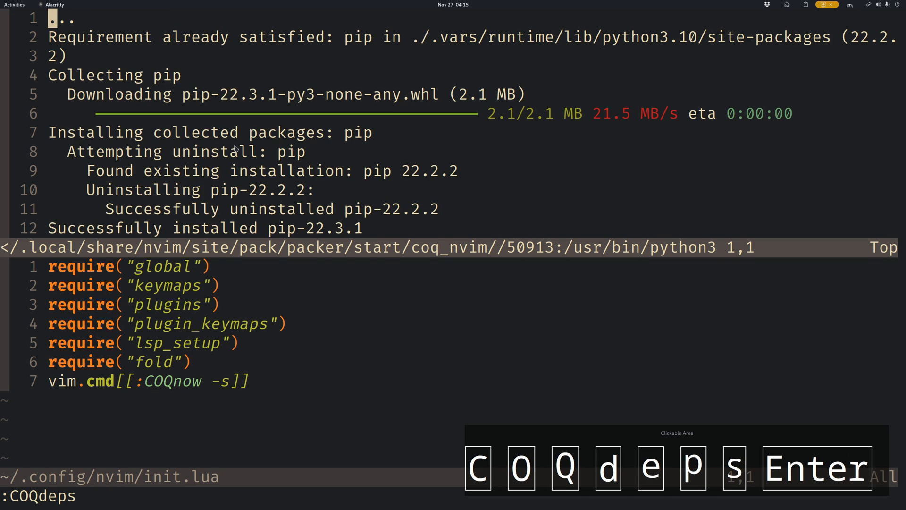
{"action": "key", "text": "Return"}
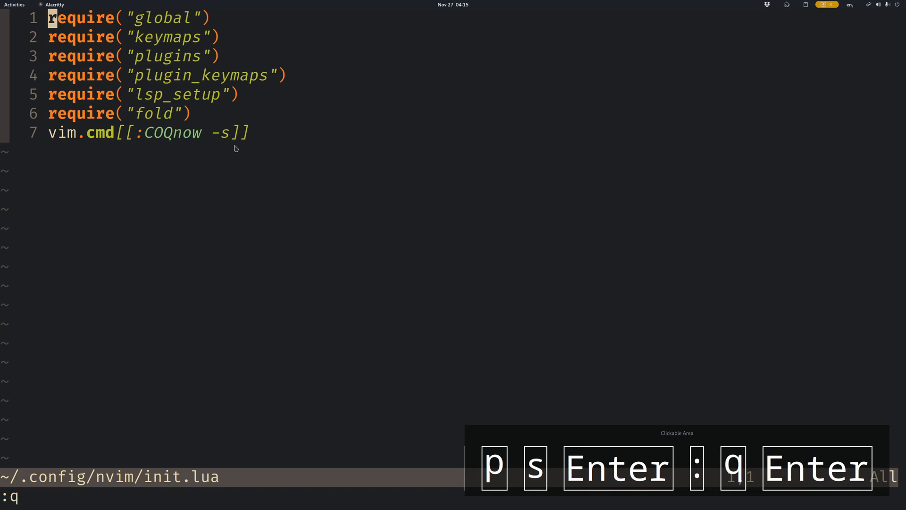
Step: Run :COQnow to start the coq completion engine
{"action": "type", "text": "COQnow"}
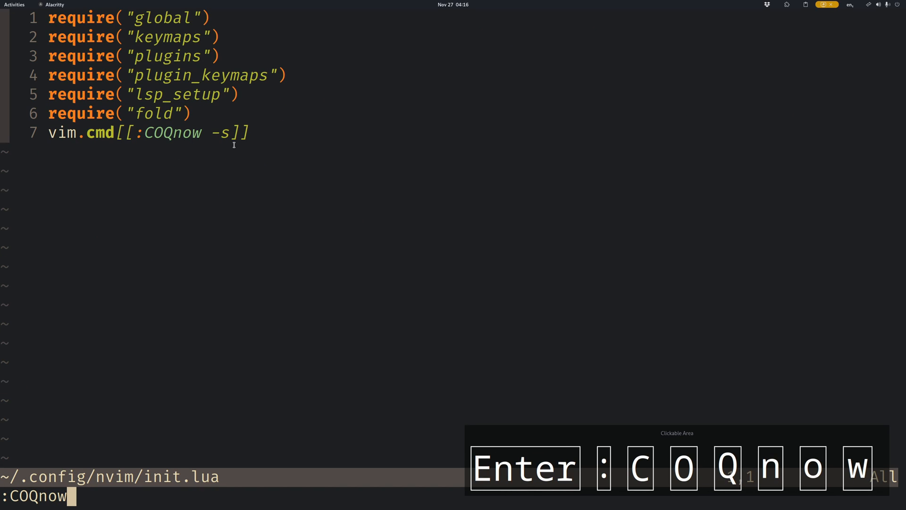
{"action": "key", "text": "Return"}
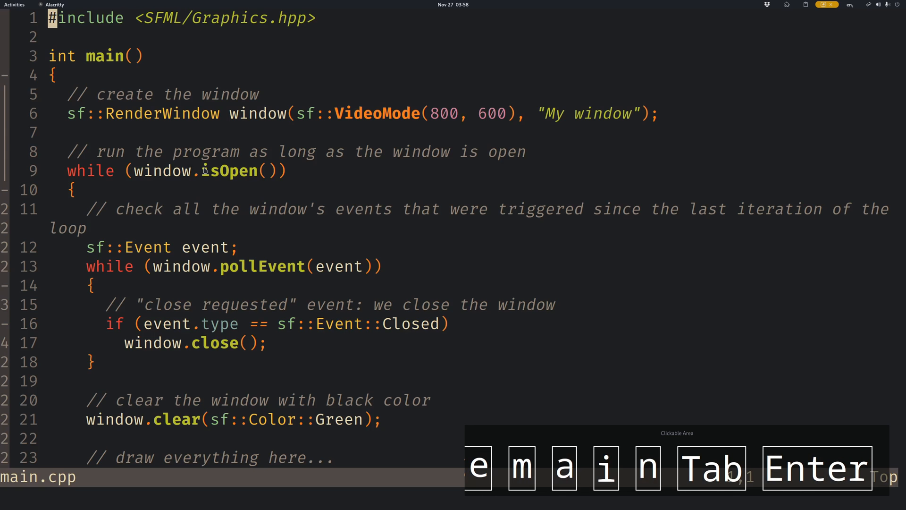
Step: Rename window to wnd across main.cpp with :LspRename, then save and quit Neovim
{"action": "type", "text": "Lsp"}
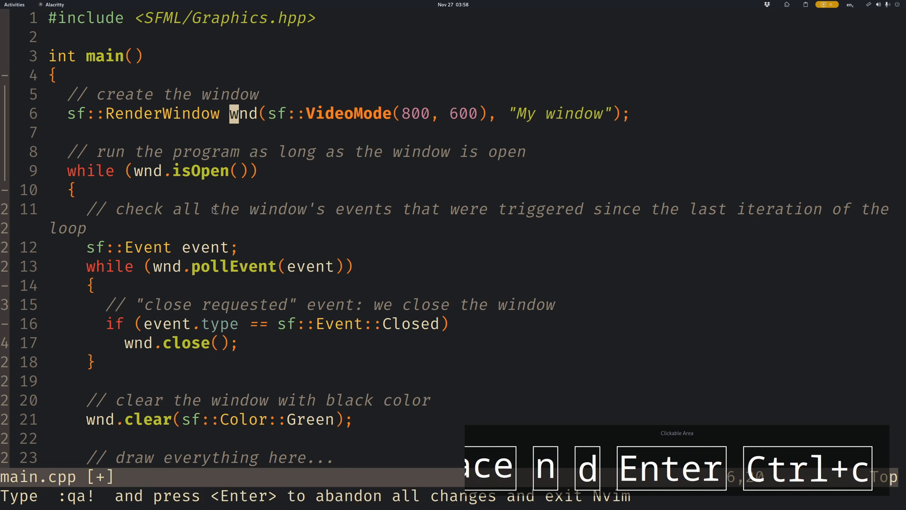
{"action": "key", "text": "ctrl+s"}
{"action": "type", "text": "ls"}
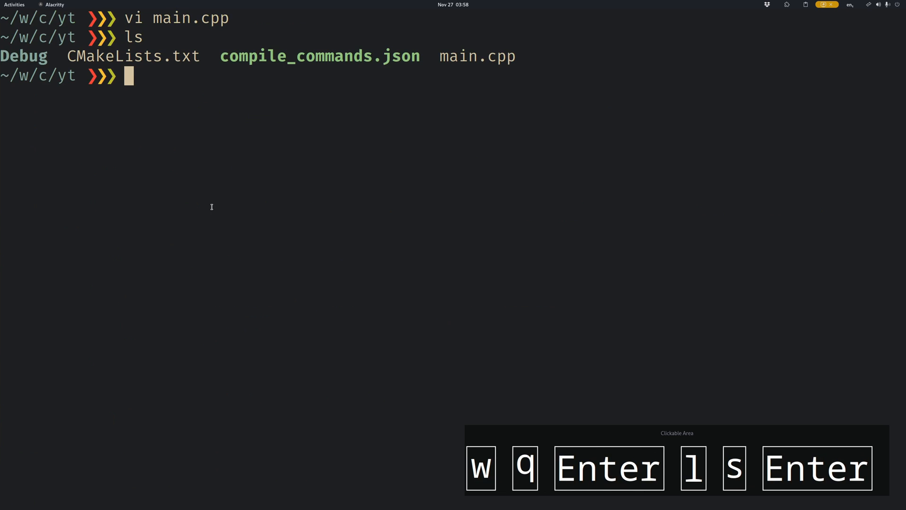
{"action": "mouse_move", "coordinate": [406, 97]}
{"action": "type", "text": "vi CM"}
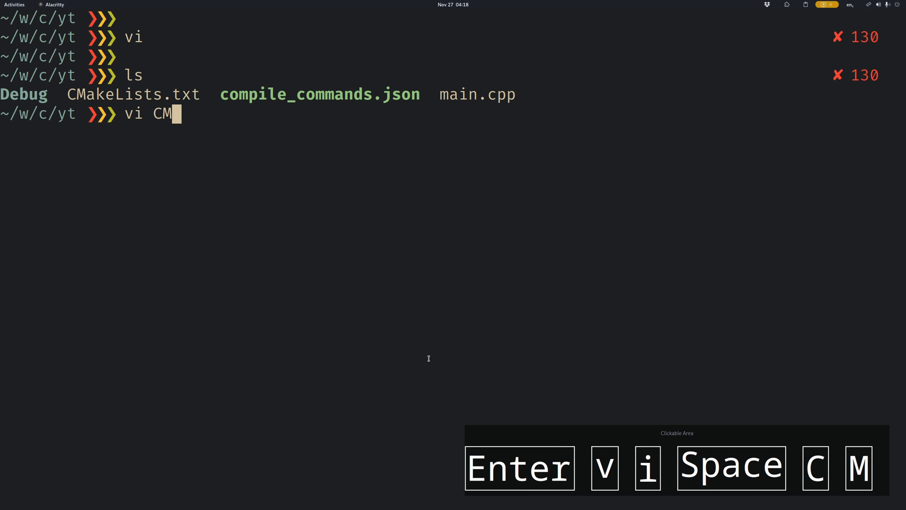
Step: Open CMakeLists.txt in Neovim after listing the project files
{"action": "key", "text": "Return"}
{"action": "type", "text": ":CO"}
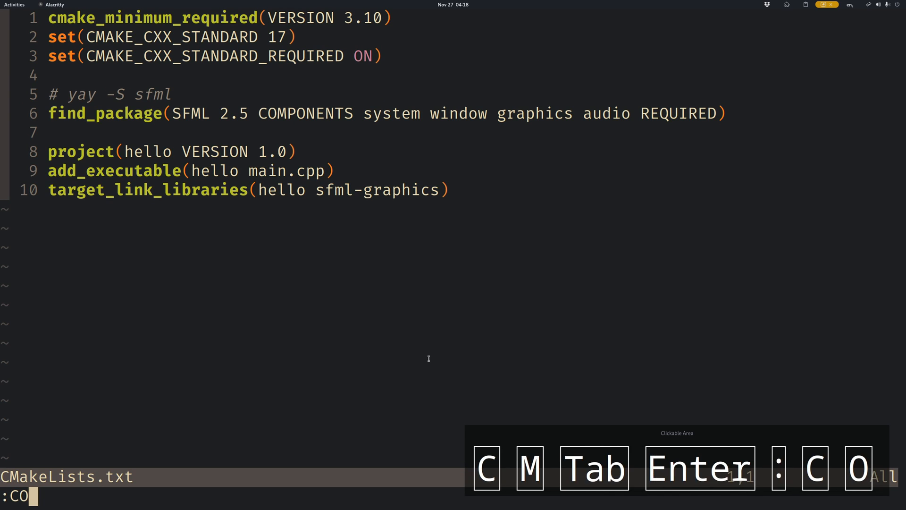
Step: Run :COQsnips edit to open the coq snippet definitions
{"action": "type", "text": "Qsnips"}
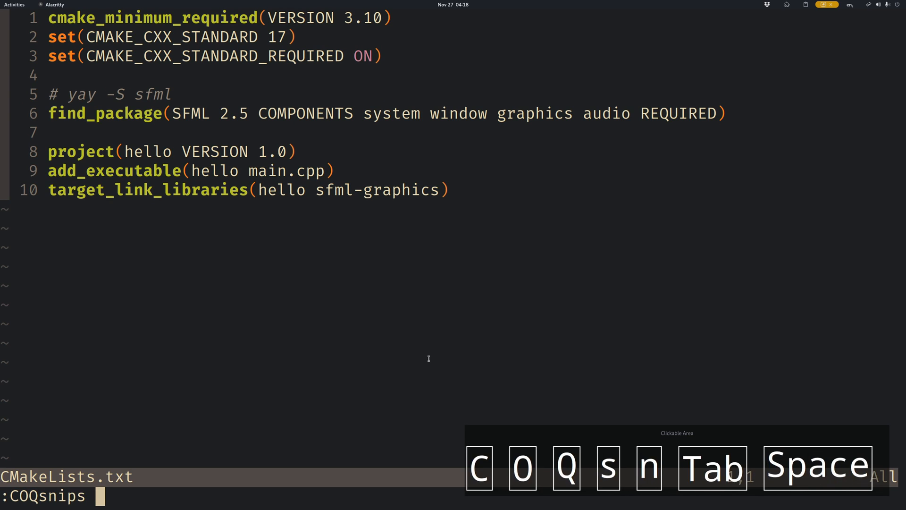
{"action": "type", "text": "edit"}
{"action": "type", "text": "bl"}
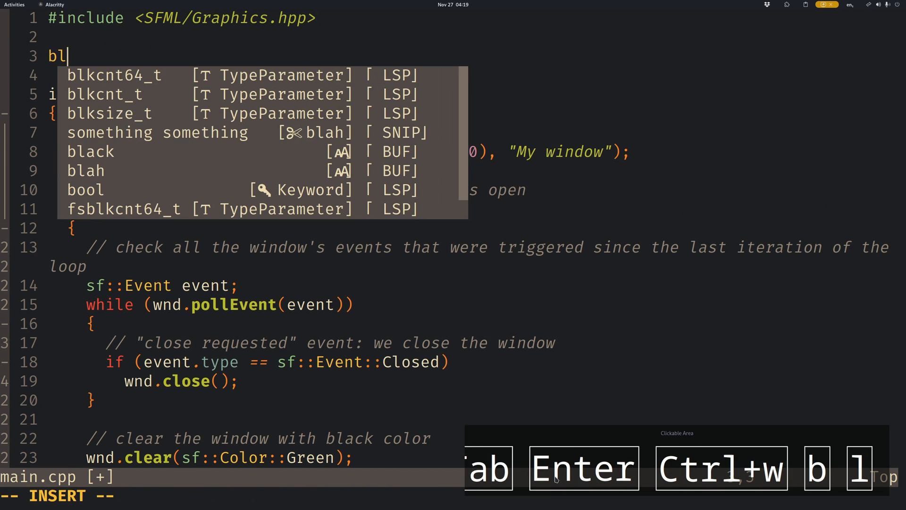
Step: Accept the 'something something' SNIP completion into main.cpp, then switch to Firefox
{"action": "key", "text": "Down"}
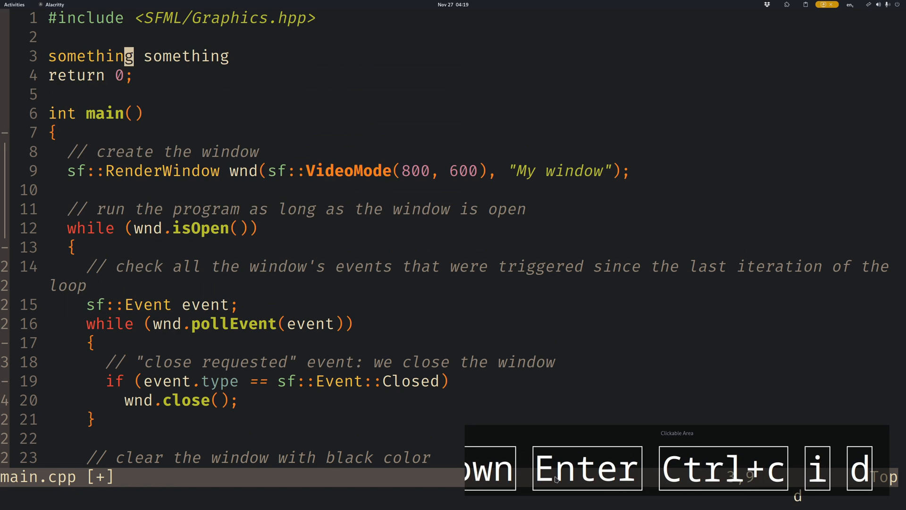
{"action": "key", "text": "super+Tab"}
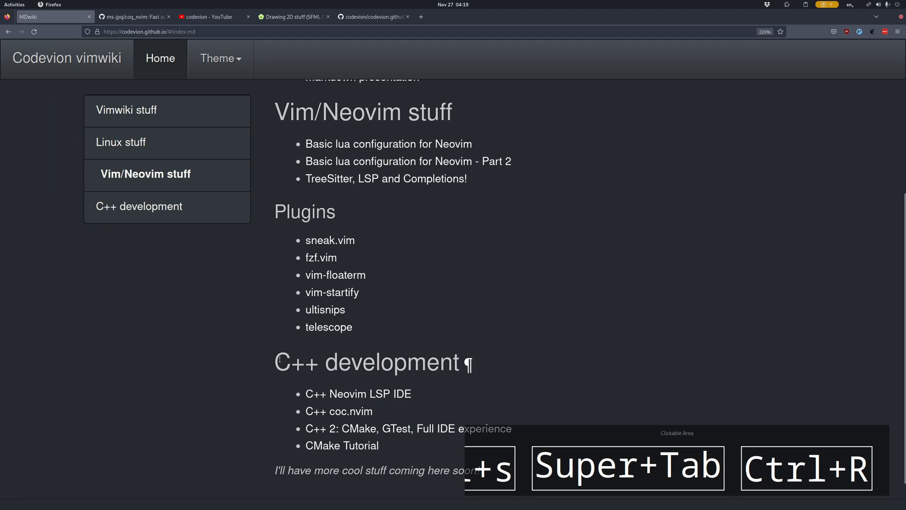
{"action": "mouse_move", "coordinate": [133, 316]}
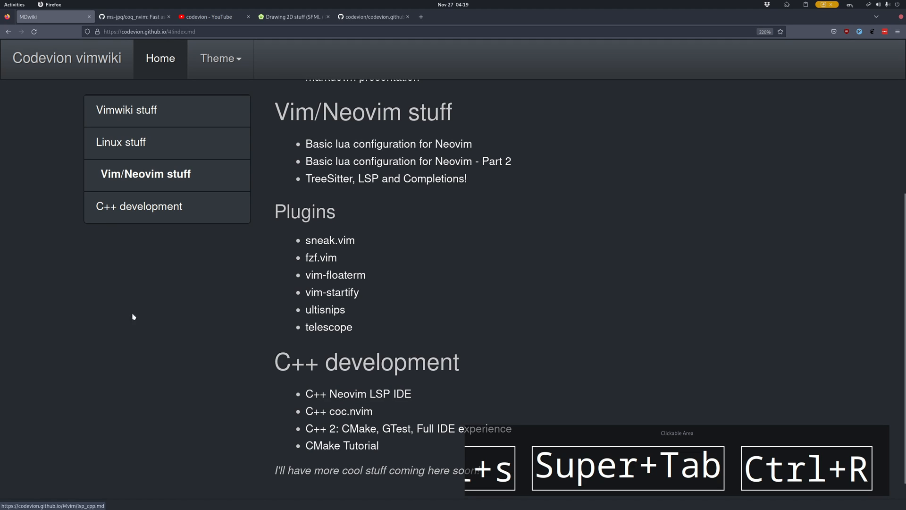
{"action": "mouse_move", "coordinate": [142, 34]}
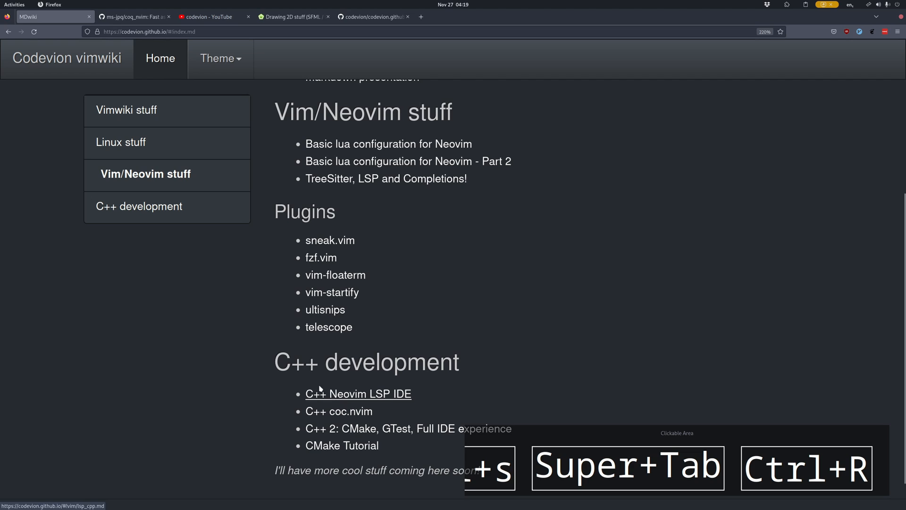
{"action": "double_click", "coordinate": [366, 362]}
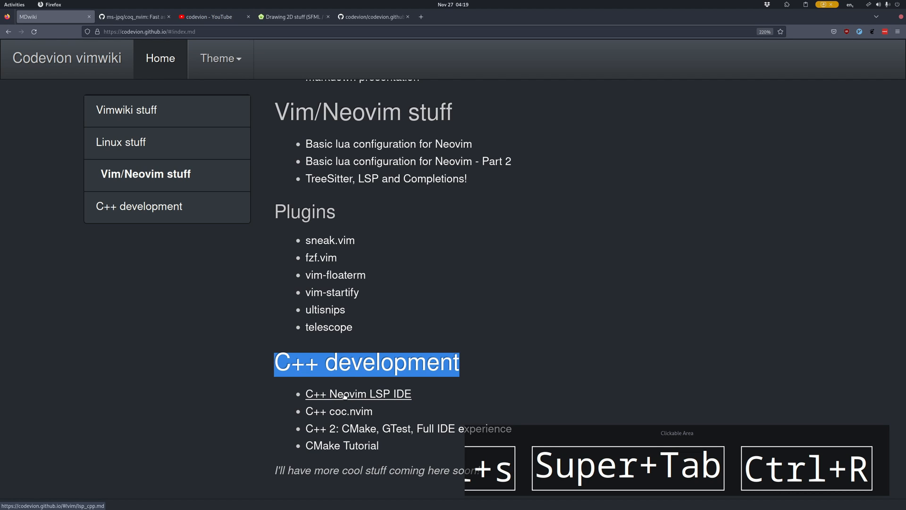
{"action": "mouse_move", "coordinate": [386, 316]}
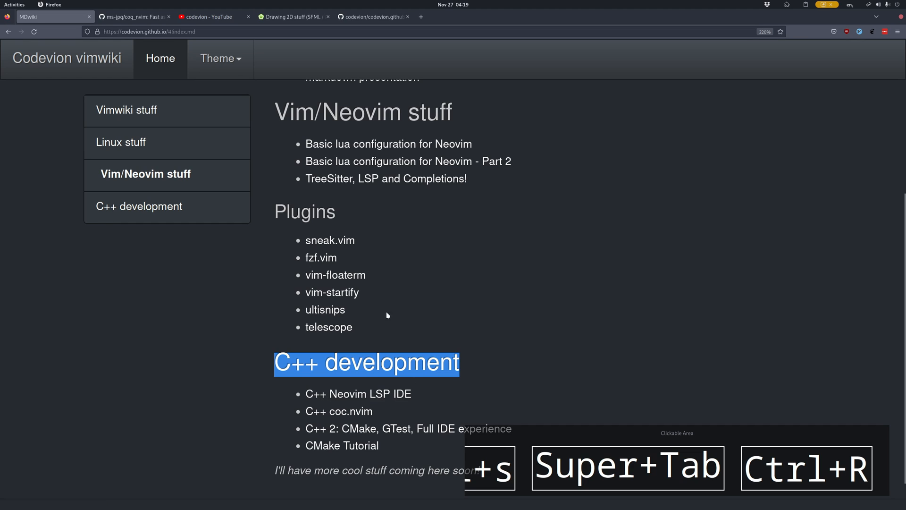
{"action": "double_click", "coordinate": [392, 362]}
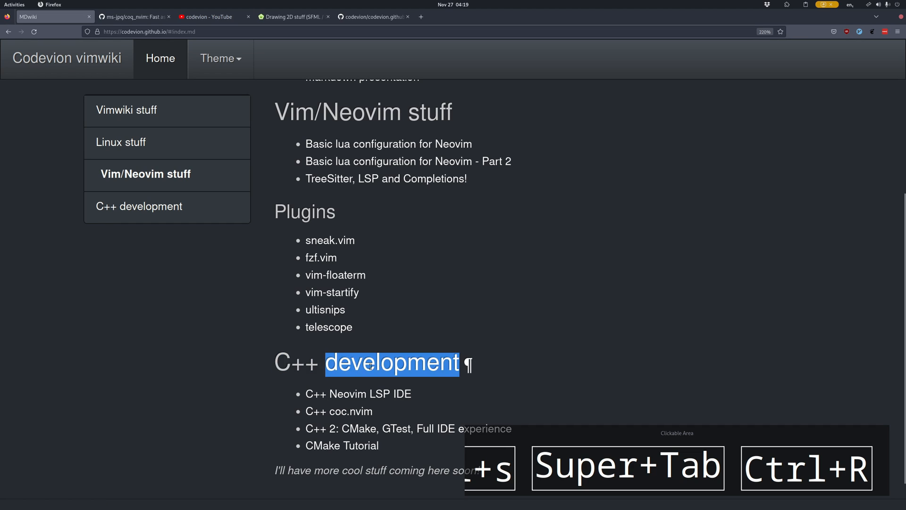
{"action": "mouse_move", "coordinate": [518, 382]}
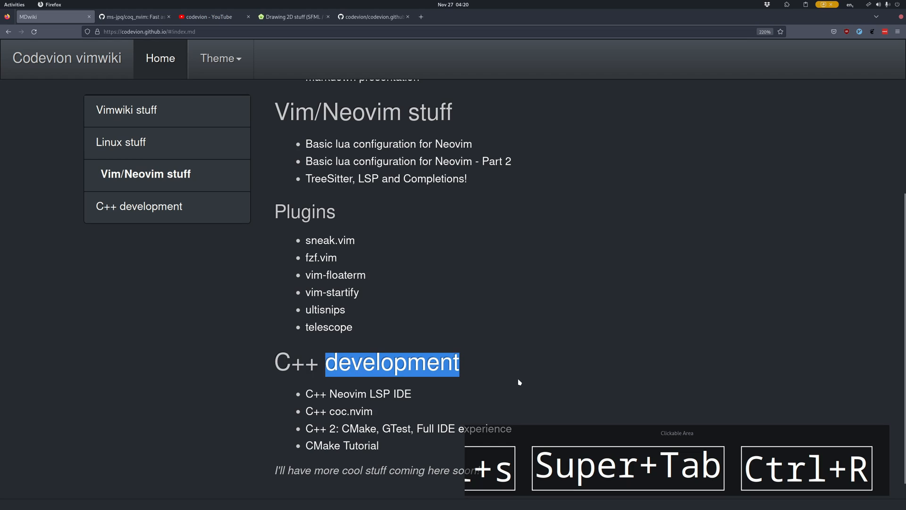